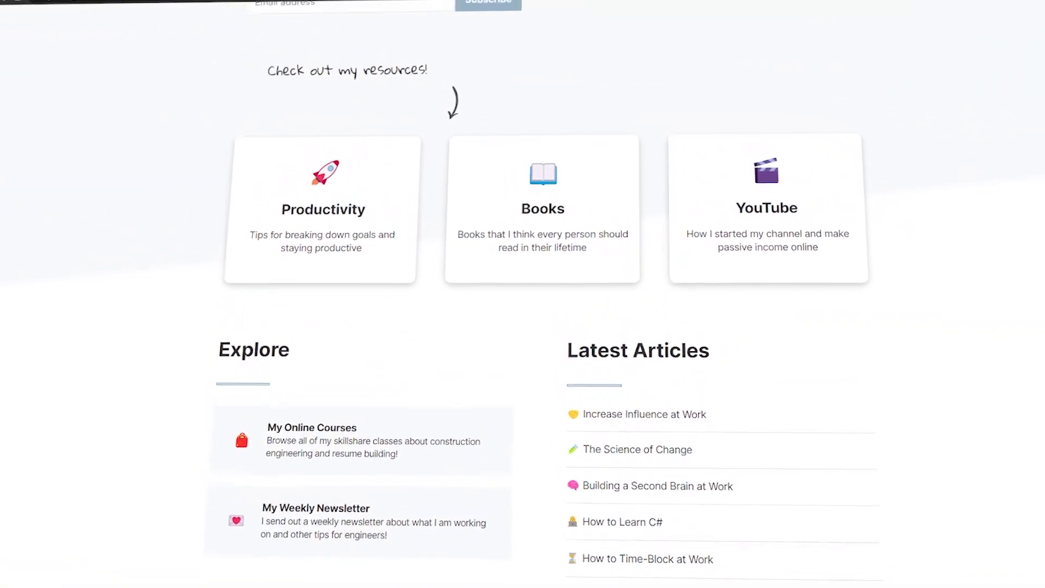
Switch to the Gumroad library tab for the purchased Ali Abdaal Original theme.
scroll("up", 3)
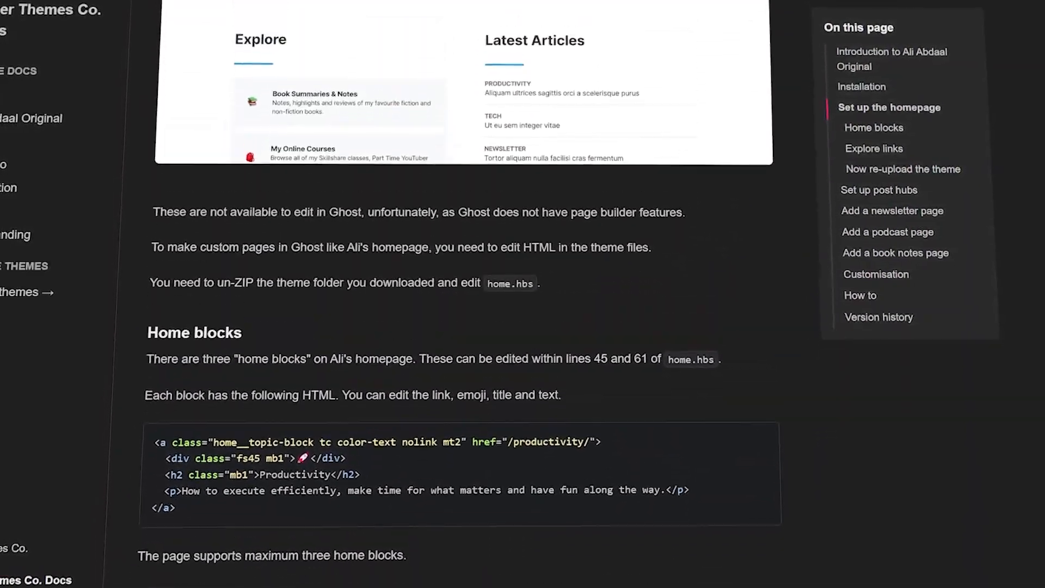
scroll("up", 3)
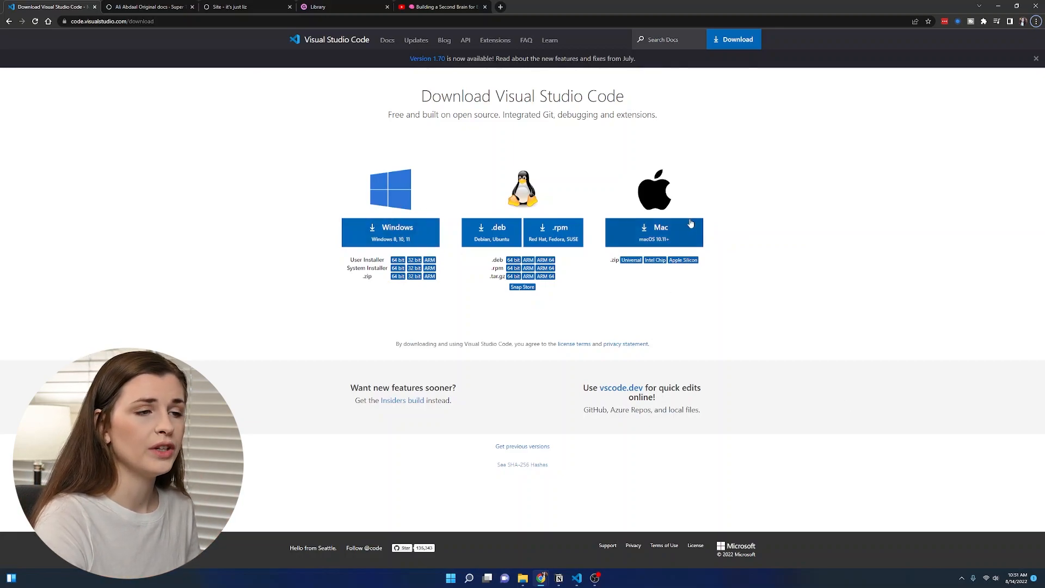
mouse_move(154, 242)
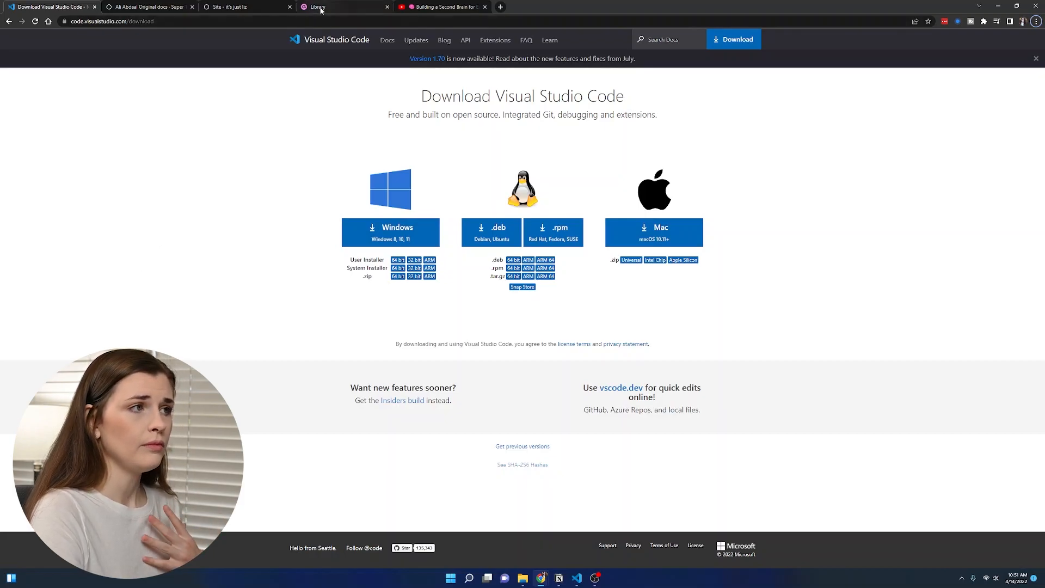
left_click(326, 7)
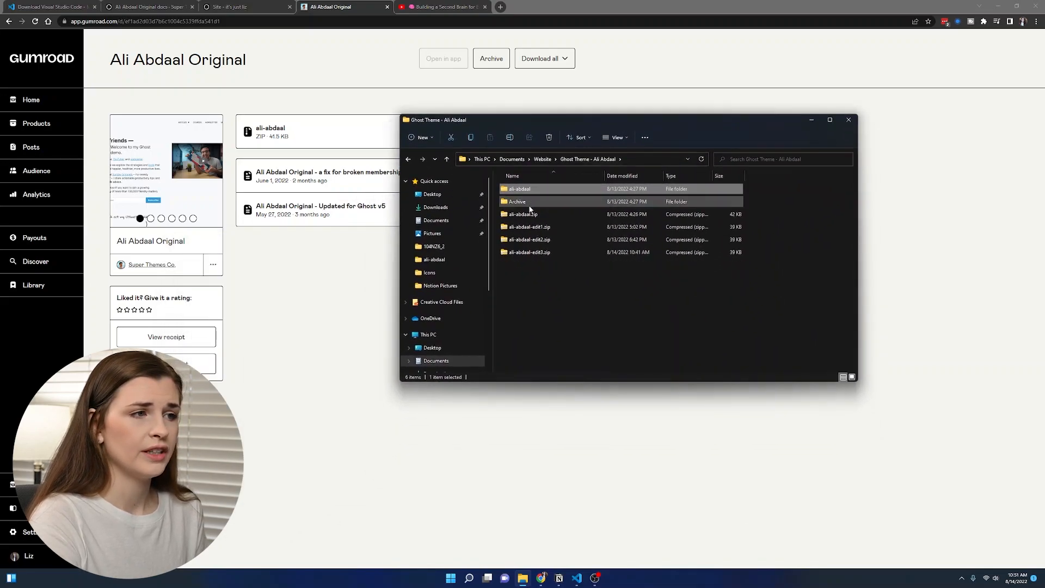
Extract ali-abdaal.zip and select the inner ali-abdaal theme folder.
right_click(521, 214)
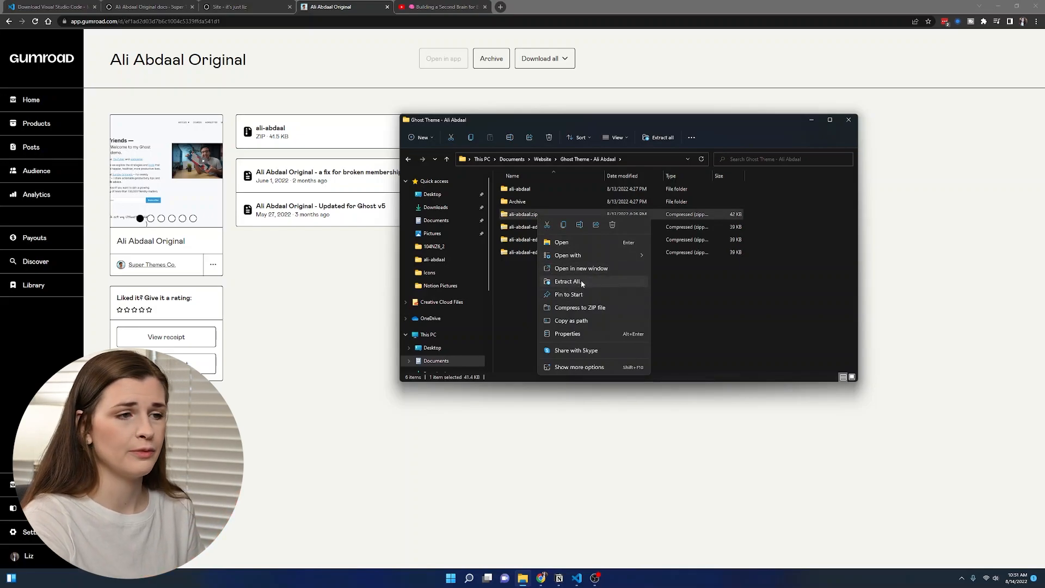
left_click(566, 282)
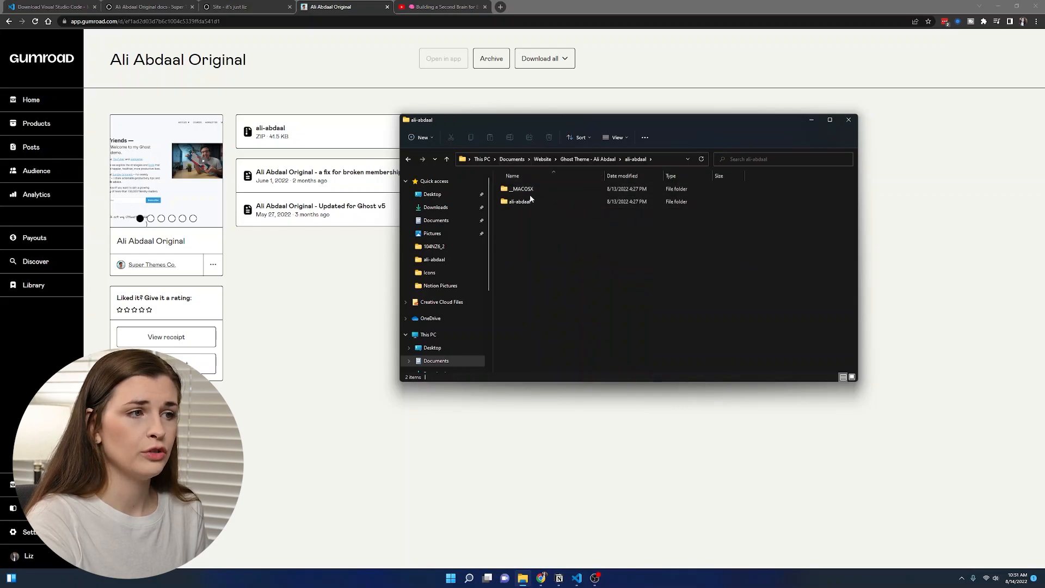
left_click(520, 202)
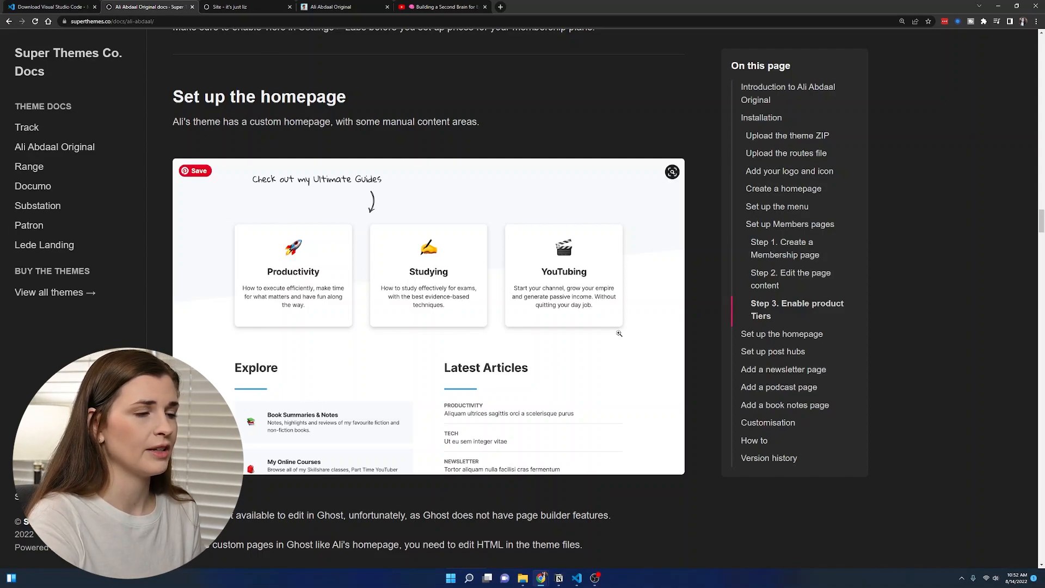
Scroll the docs to the home blocks section on editing home.hbs, then bring back File Explorer.
scroll("down", 3)
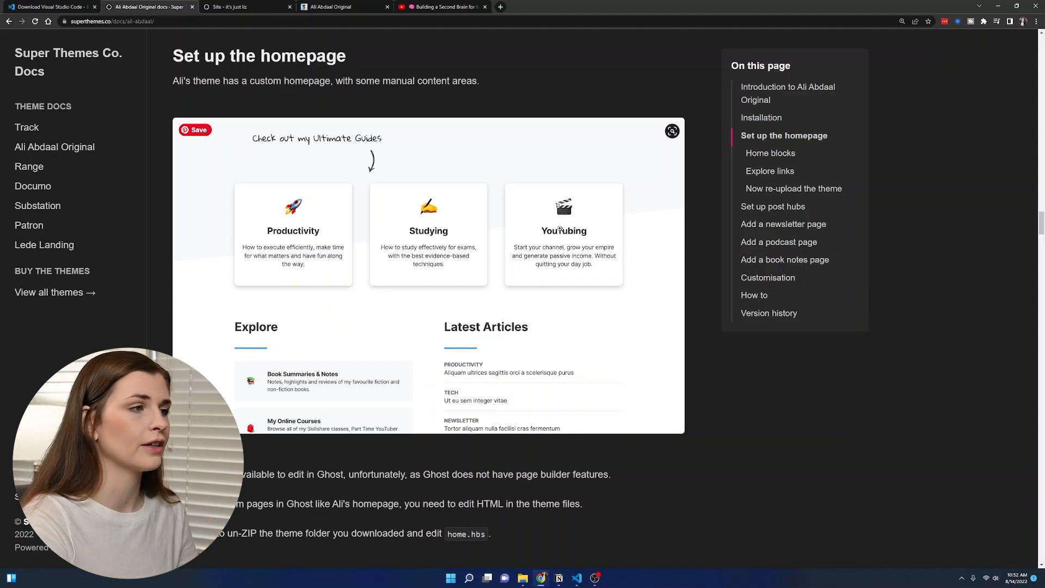
scroll("down", 3)
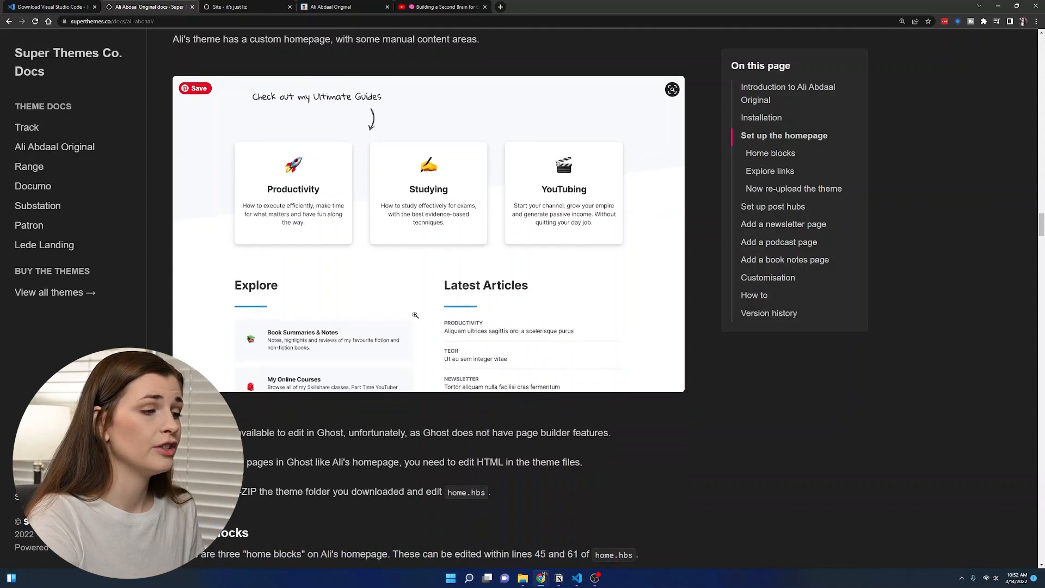
scroll("down", 3)
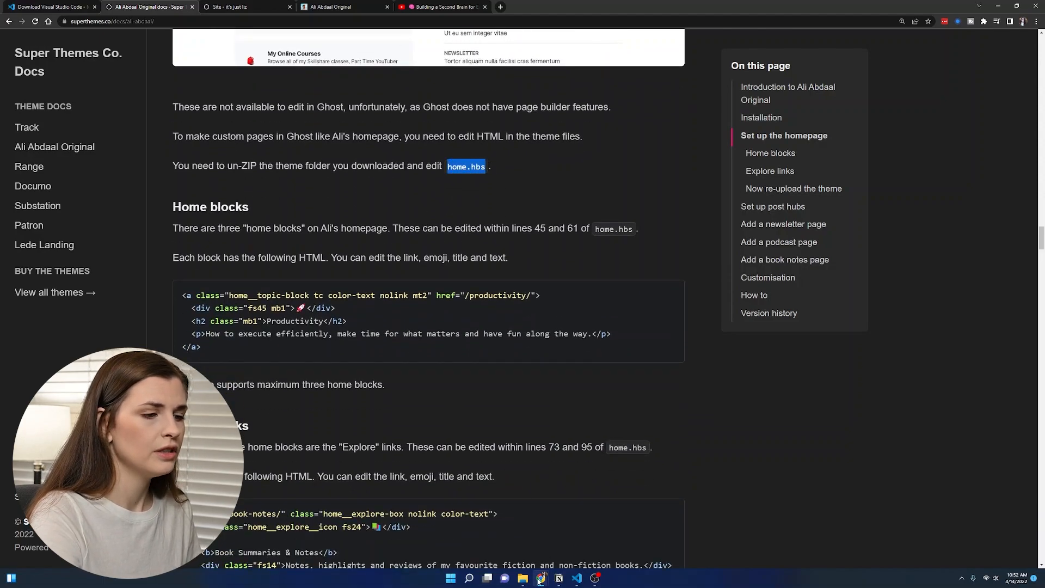
left_click(523, 578)
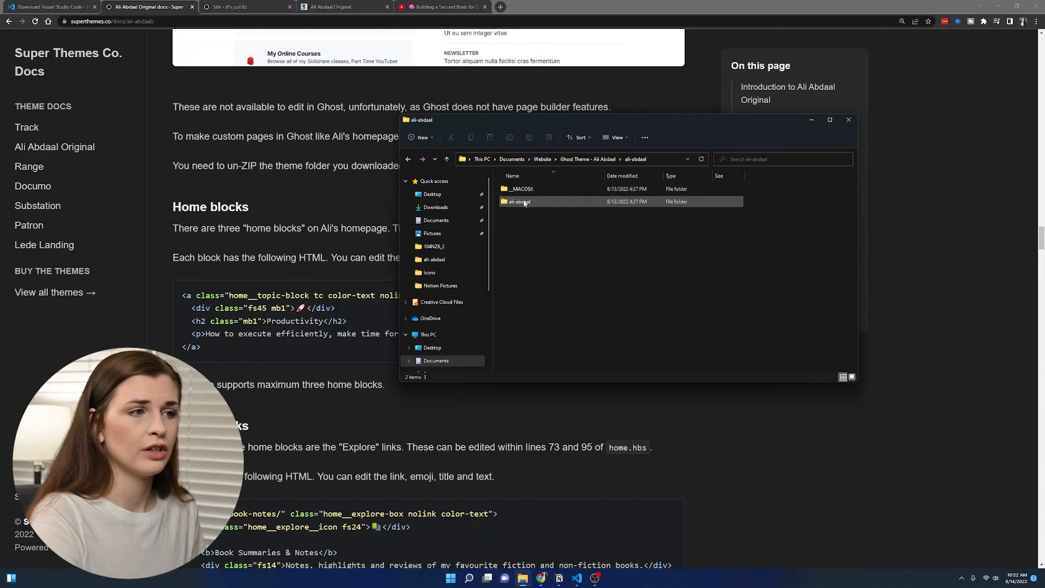
Open the ali-abdaal folder's home.hbs and locate the Productivity block's emoji and HTML.
double_click(519, 201)
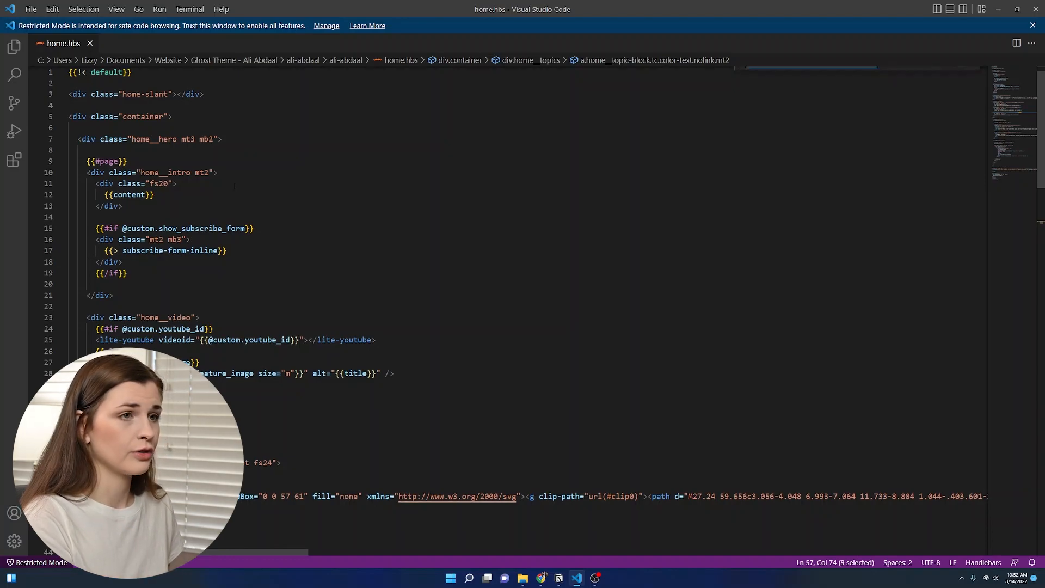
type("productivity/\">")
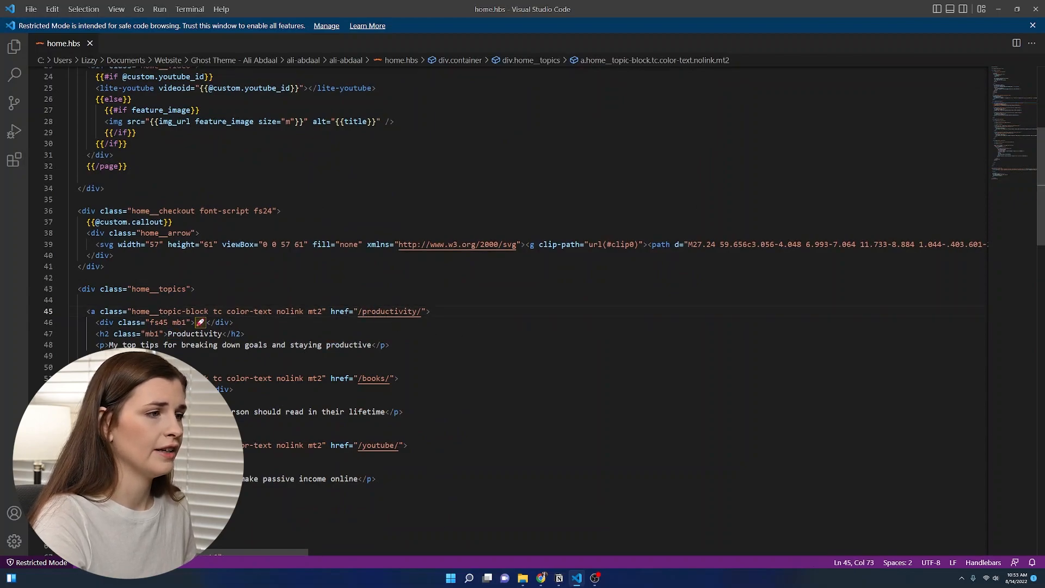
double_click(389, 311)
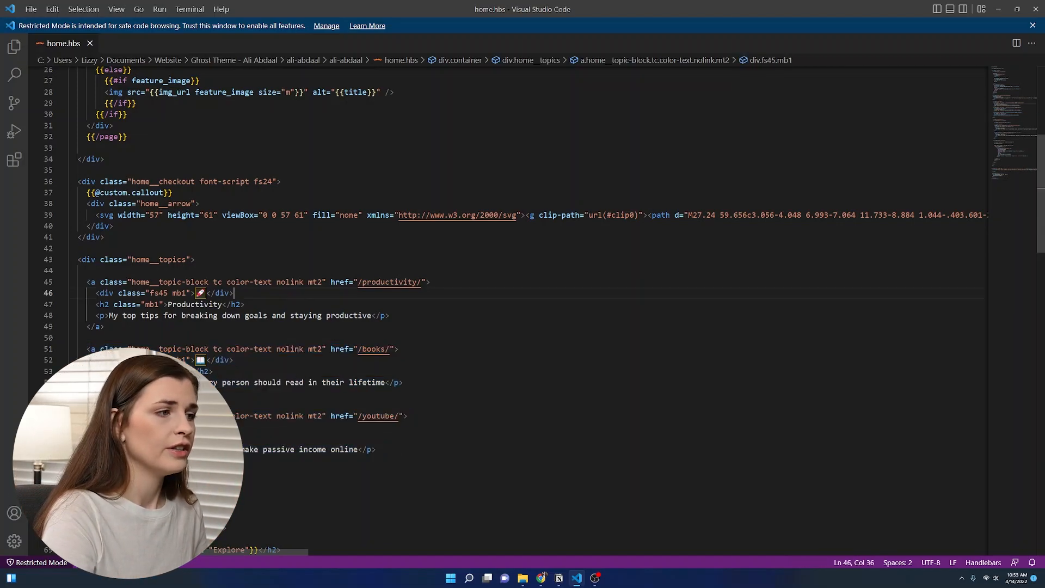
double_click(386, 282)
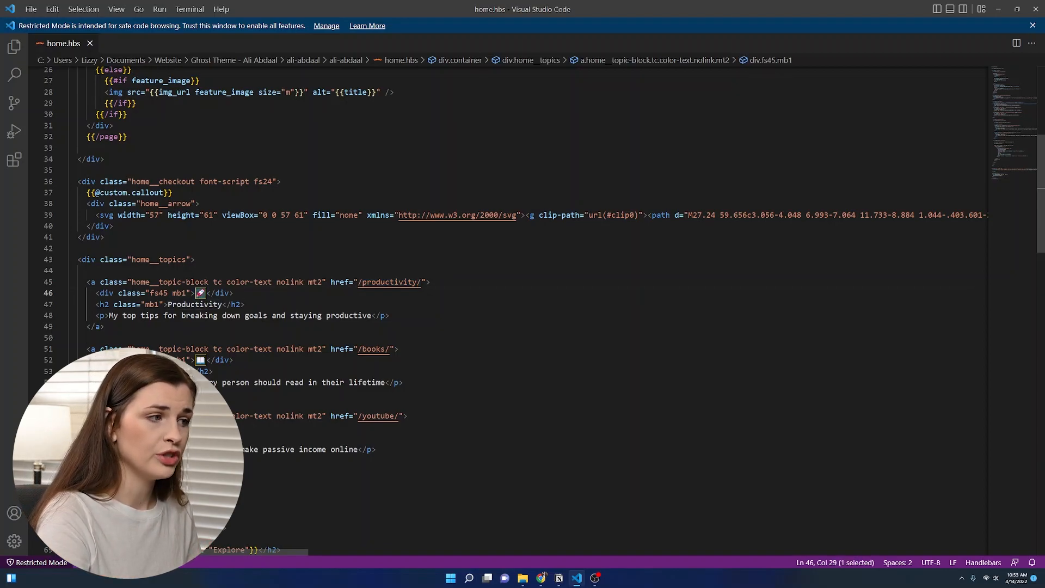
Delete 'top' from the Productivity description so it begins 'Tips for…'.
double_click(194, 304)
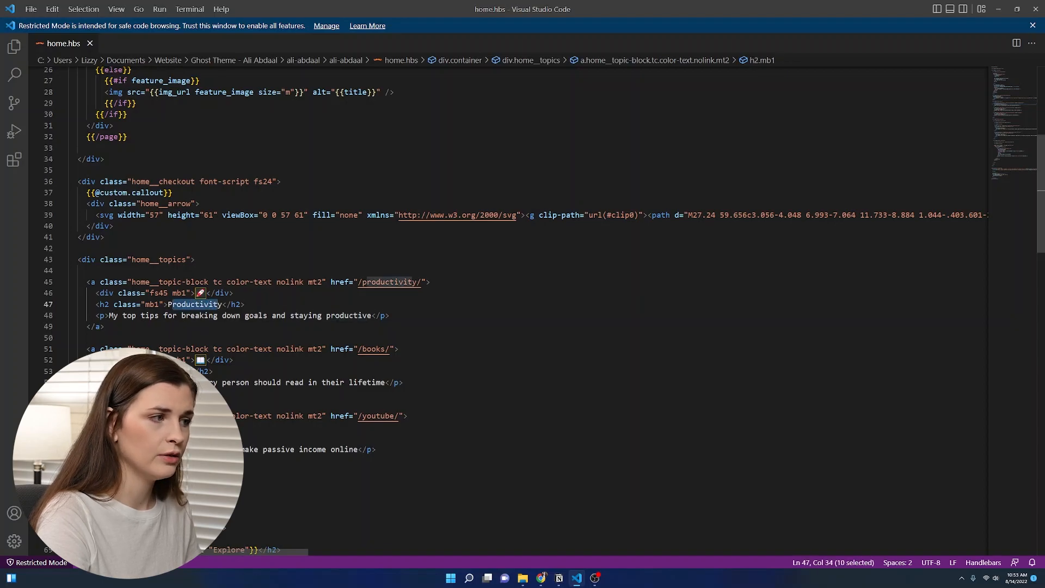
mouse_move(103, 305)
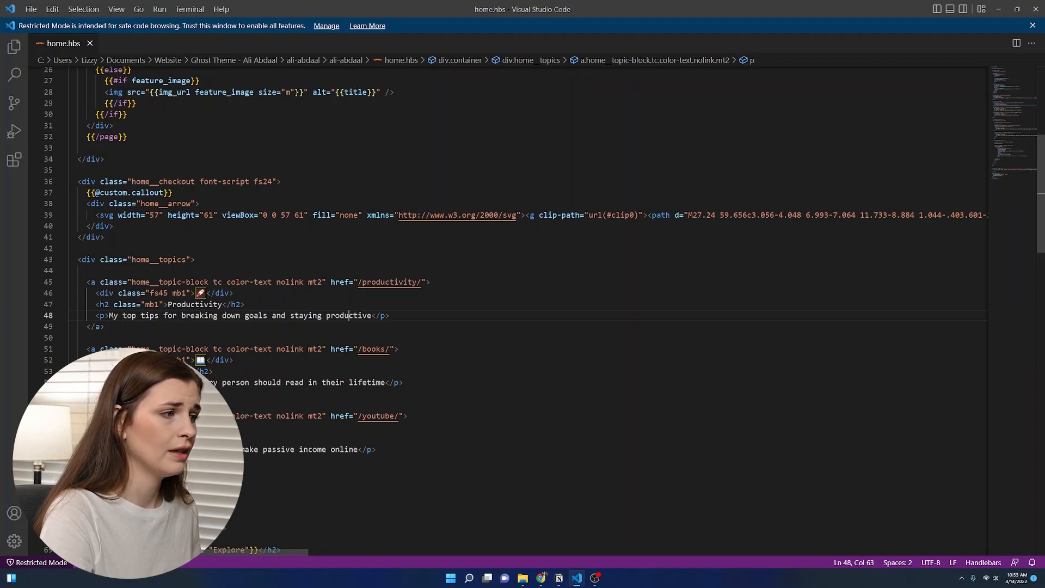
double_click(129, 316)
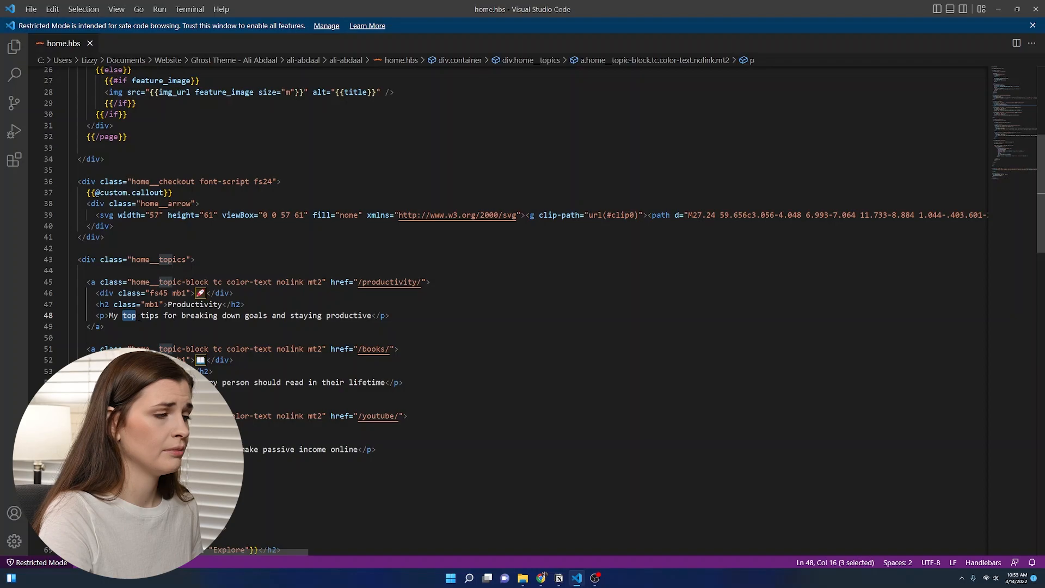
key("Delete")
type("T")
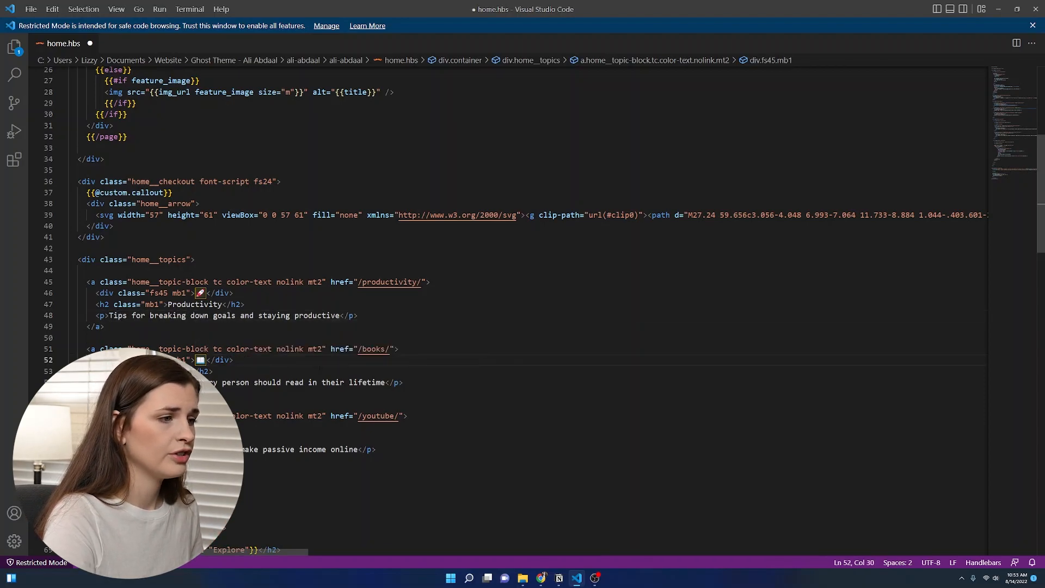
double_click(373, 349)
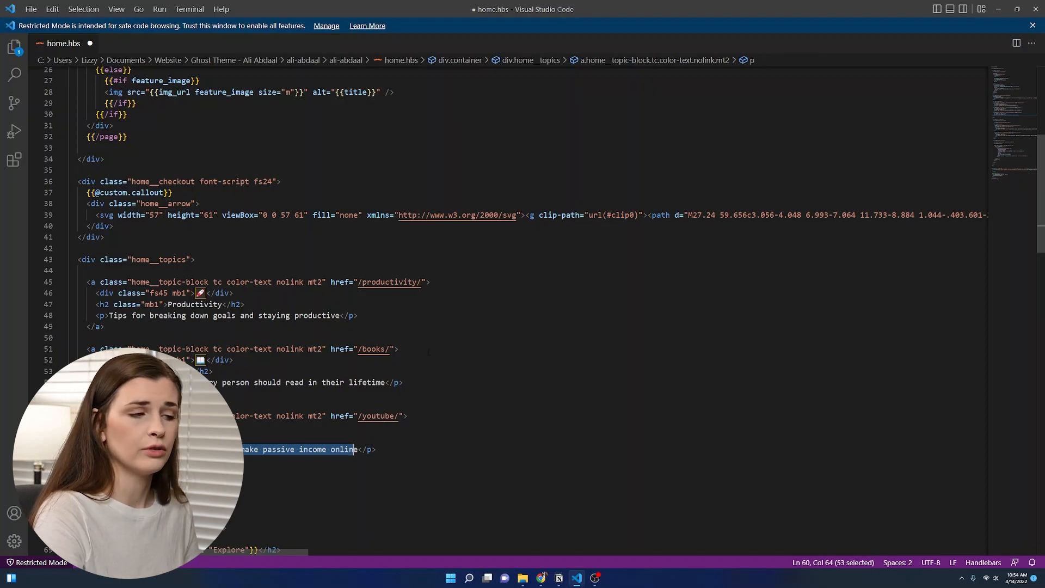
scroll("down", 3)
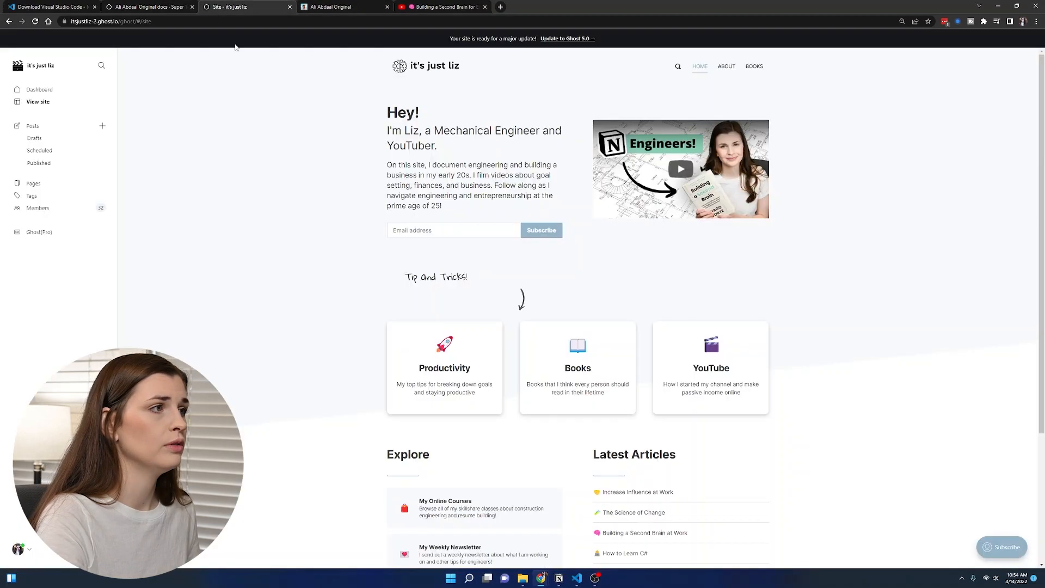
Scroll the homepage preview through the Productivity, Books and YouTube blocks.
scroll("down", 3)
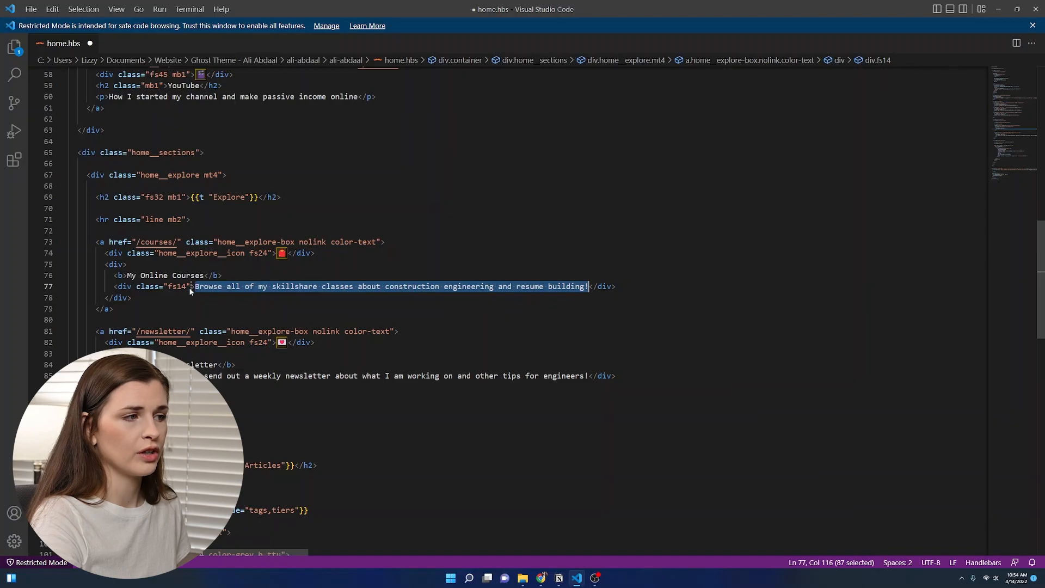
Deselect the courses description in home.hbs and return to the site preview.
left_click(262, 286)
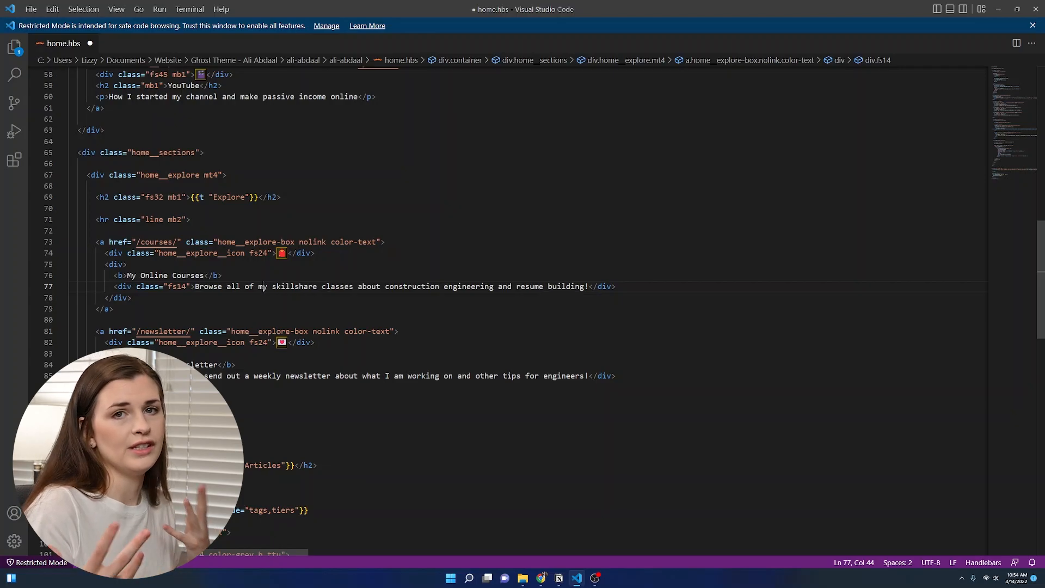
left_click(385, 242)
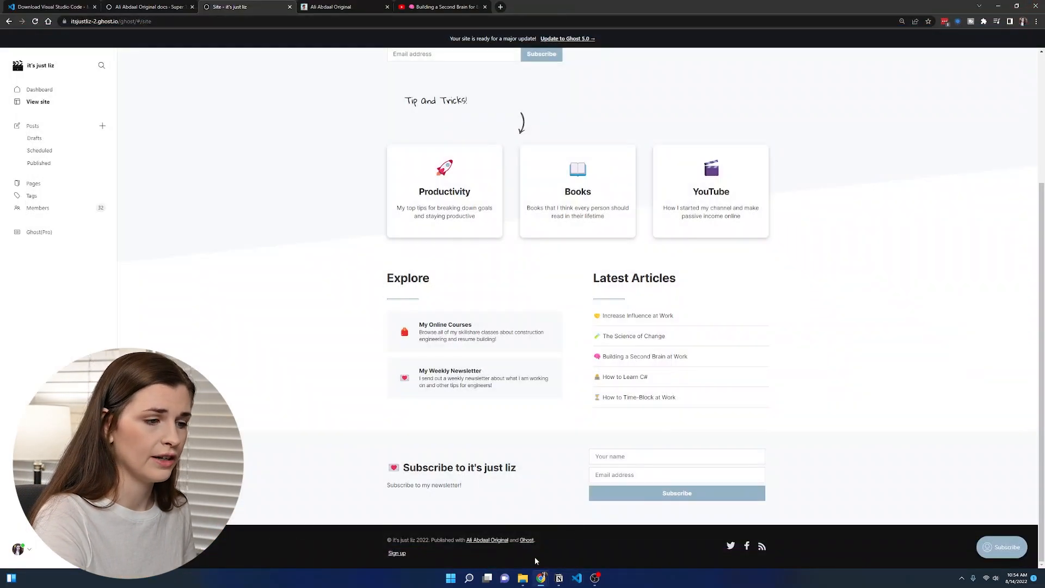
Compress the edited ali-abdaal folder into ali-abdaal-edit4.zip.
left_click(523, 578)
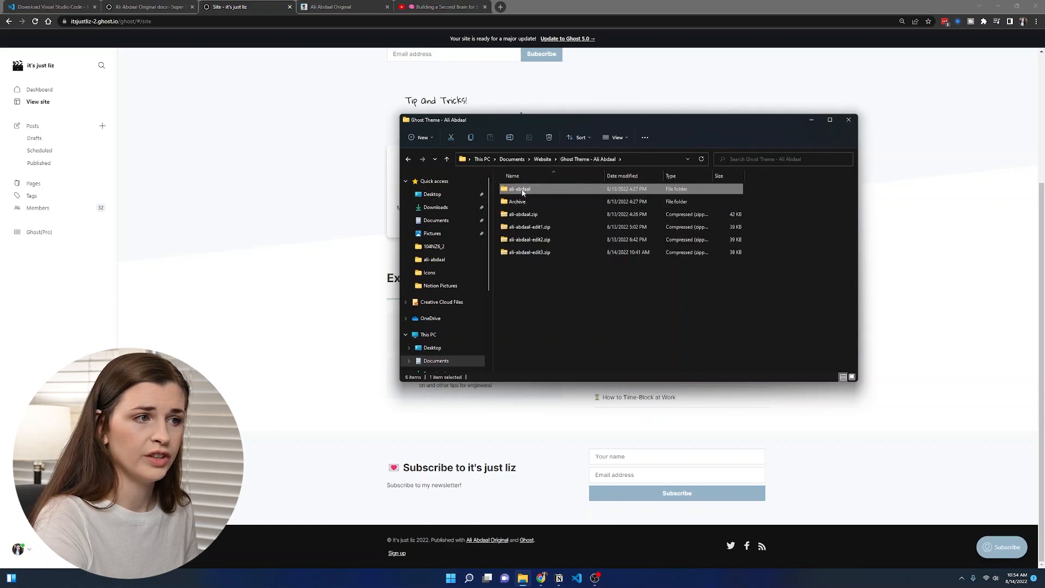
right_click(519, 189)
type("ali-abdaal-edit4.zip")
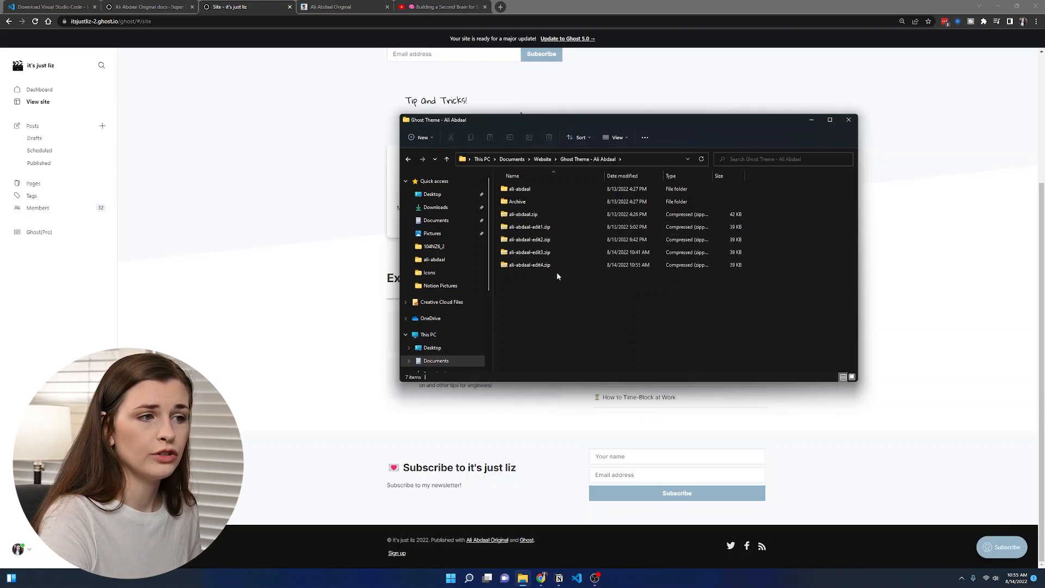
left_click(528, 264)
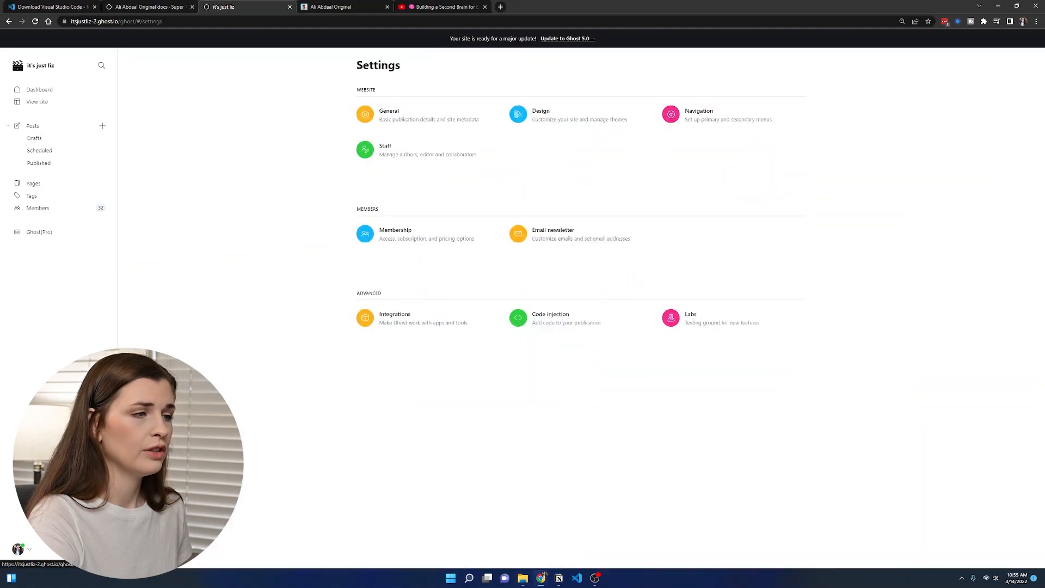
mouse_move(546, 125)
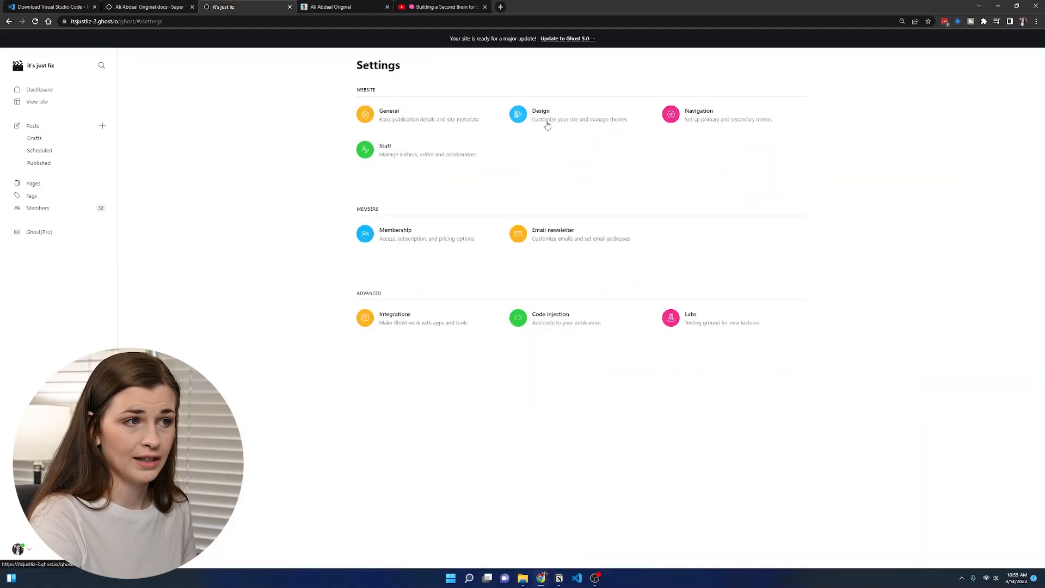
Upload ali-abdaal-edit4.zip as a custom theme via Settings > Design > Change theme.
left_click(541, 114)
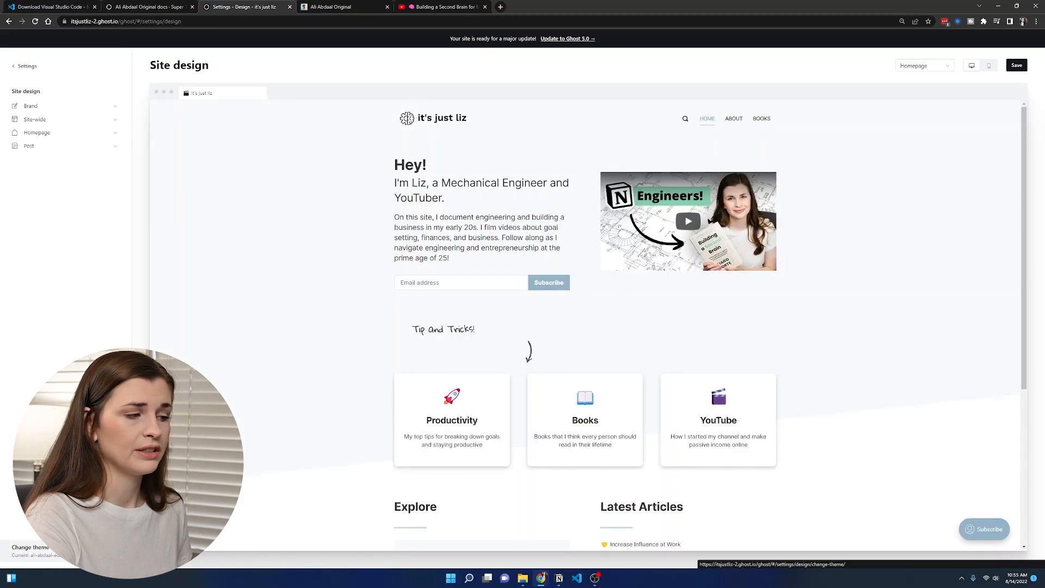
left_click(31, 547)
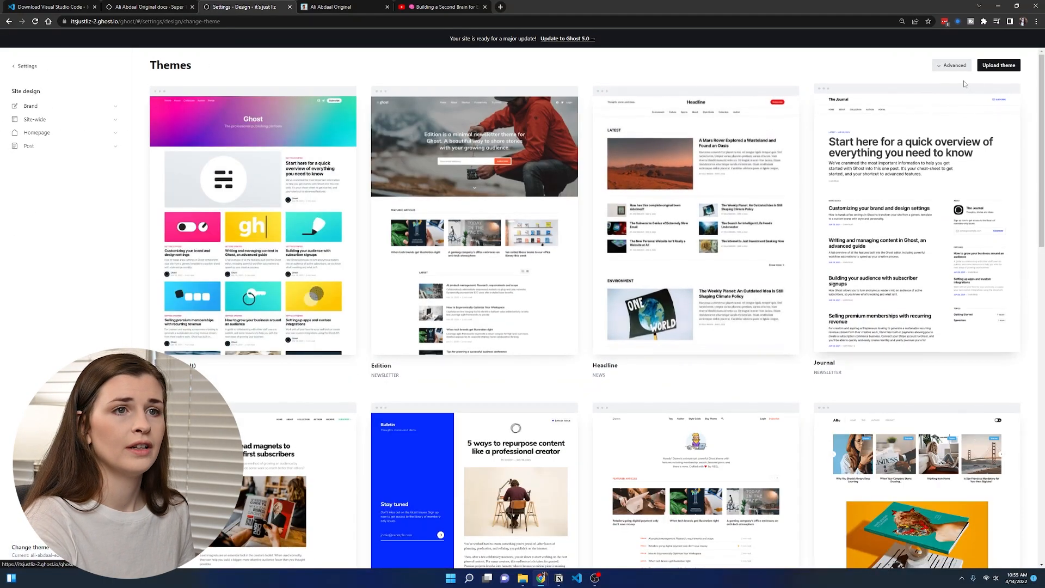
left_click(998, 65)
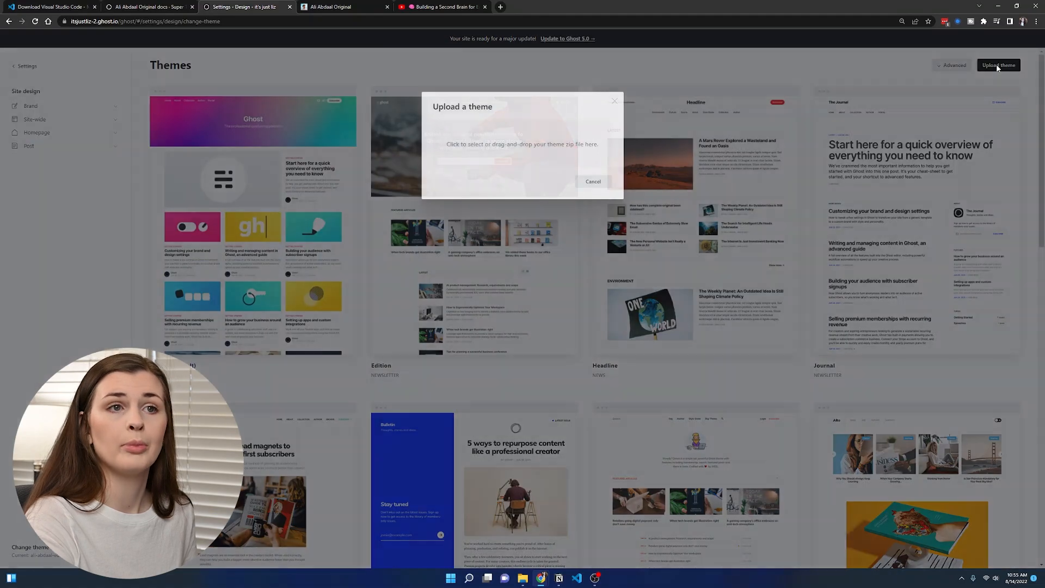
left_click(522, 144)
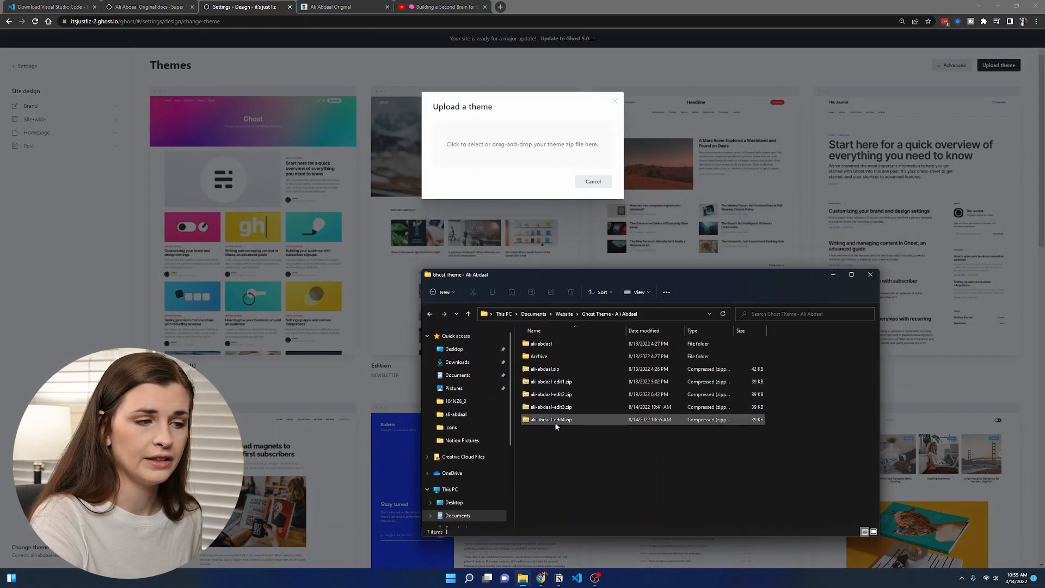
double_click(550, 419)
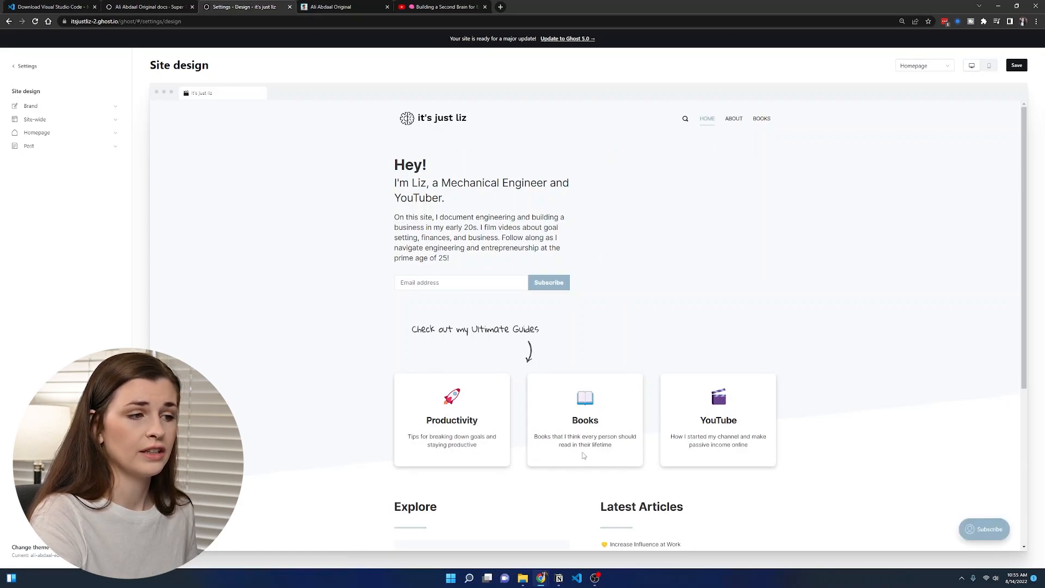
mouse_move(780, 288)
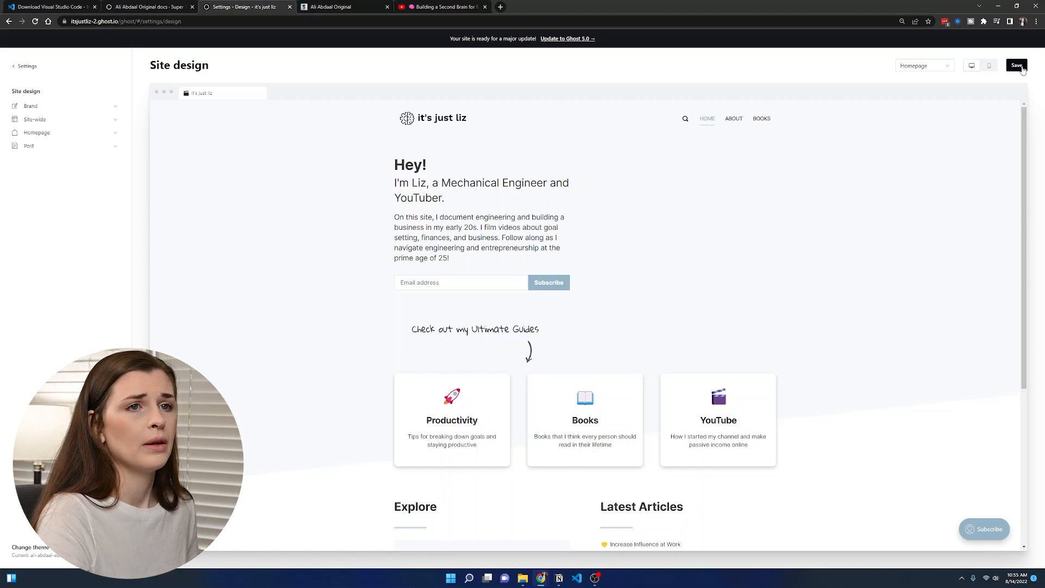
Save the site design with the new theme and expand the Homepage section.
left_click(1015, 65)
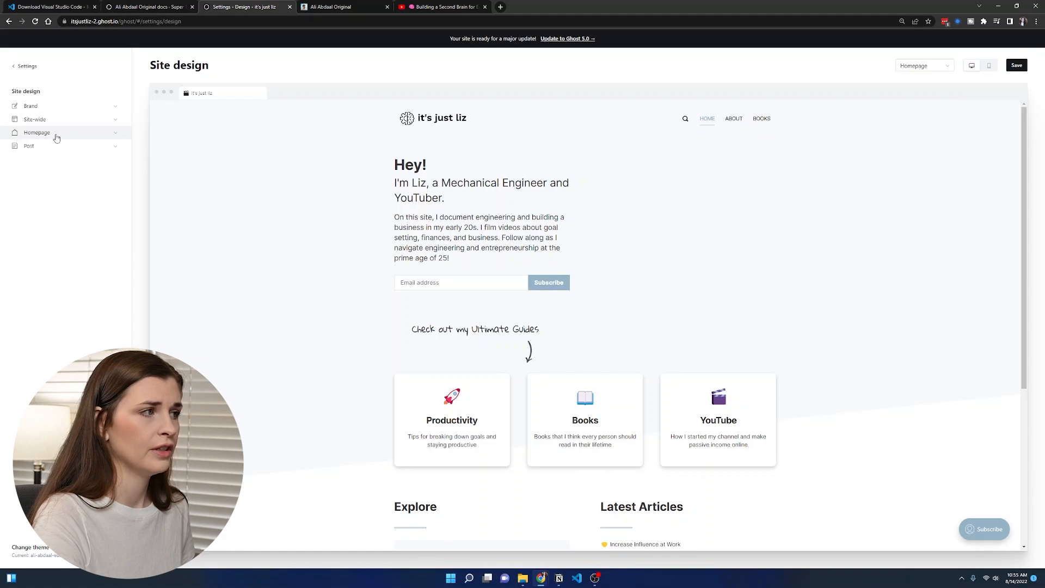
left_click(35, 132)
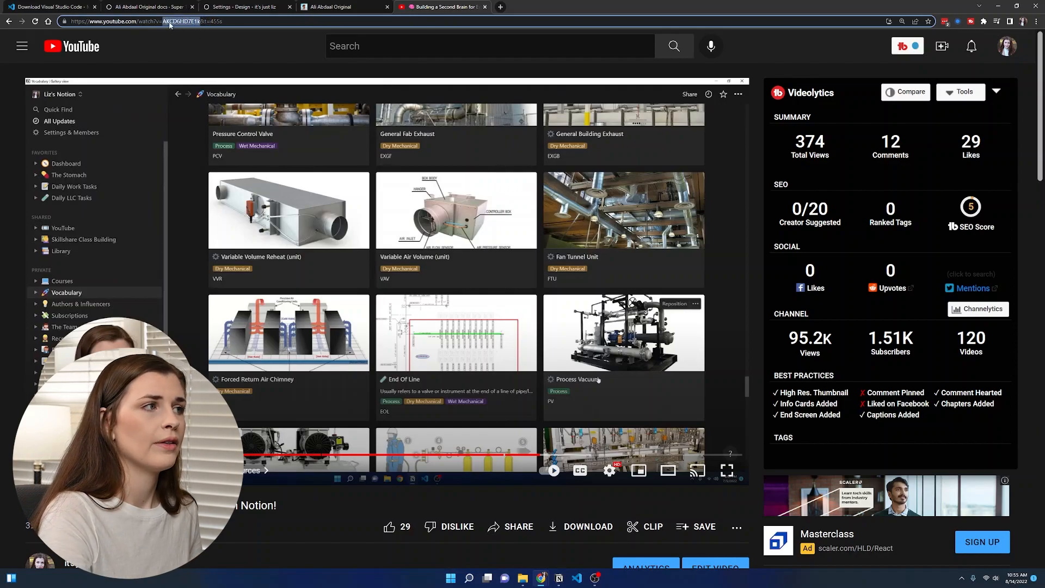
Set the homepage YouTube id to AKCD6HD7E1k and the callout to 'Check out my resources!'.
left_click(246, 7)
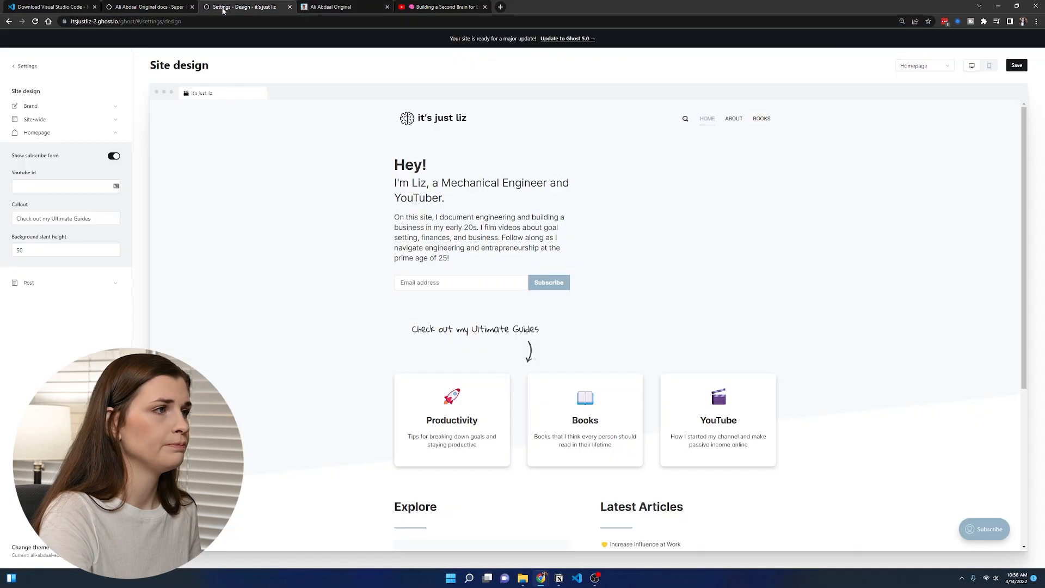
type("AKCD6HD7E1k")
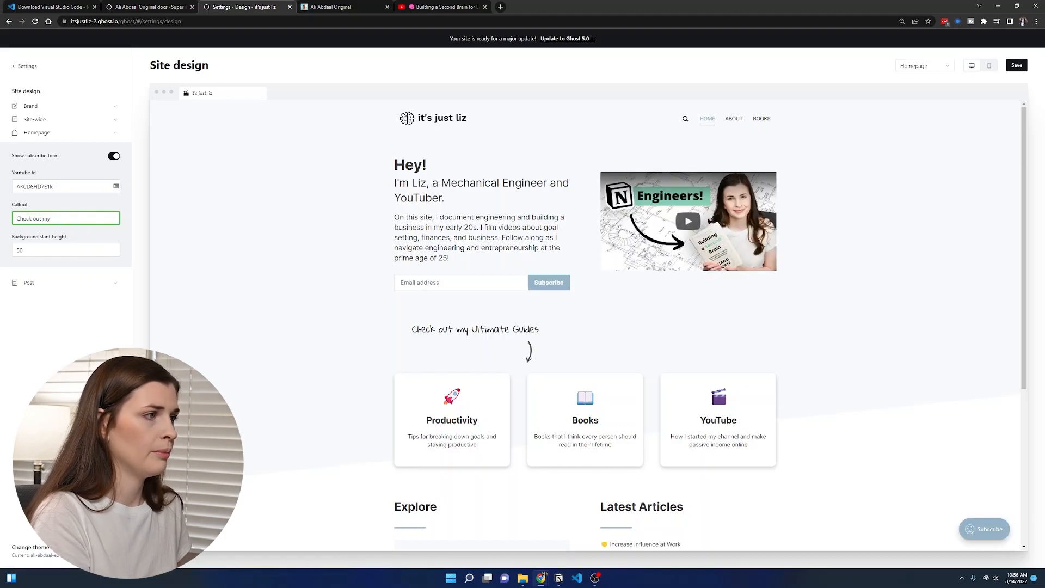
type("resources")
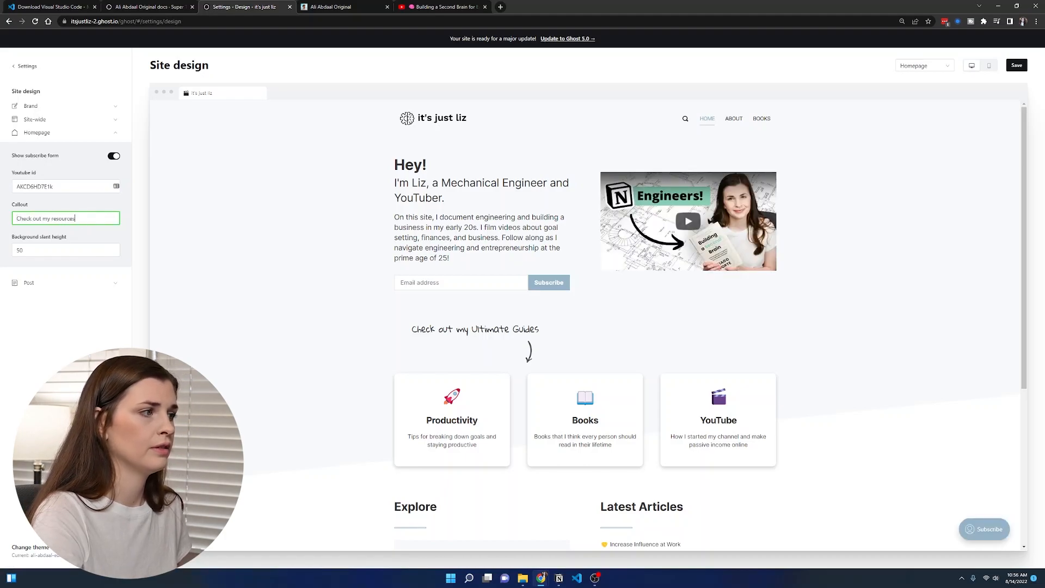
mouse_move(869, 111)
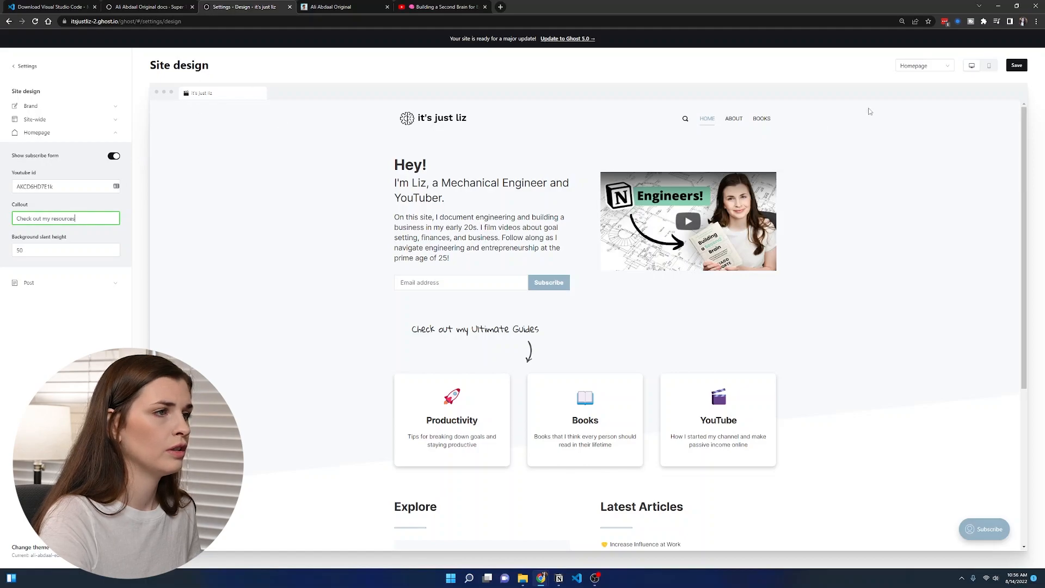
left_click(1015, 65)
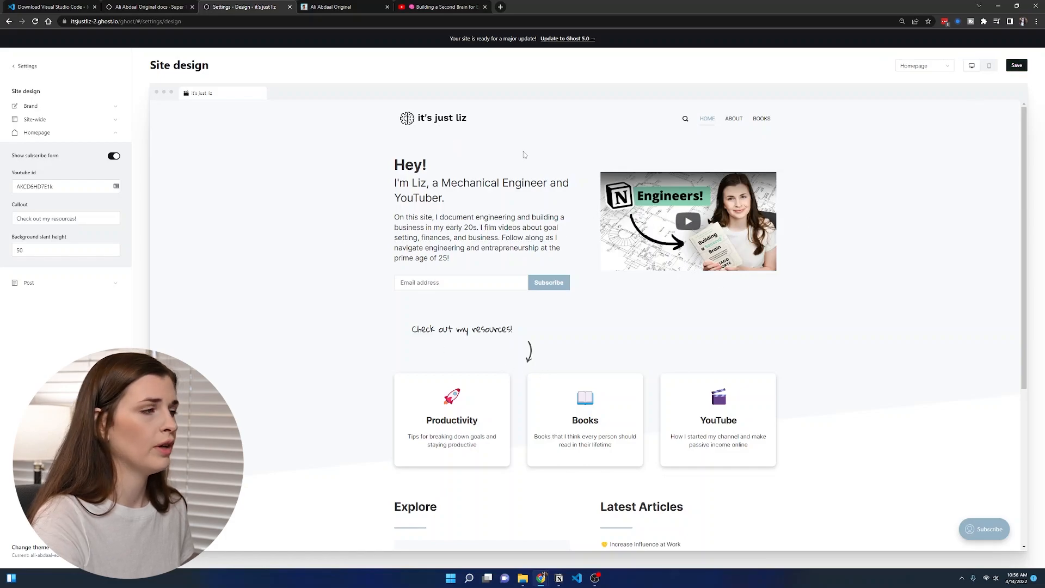
Clear the leftover site-wide Instagram link, save the design, and return to Settings.
left_click(37, 132)
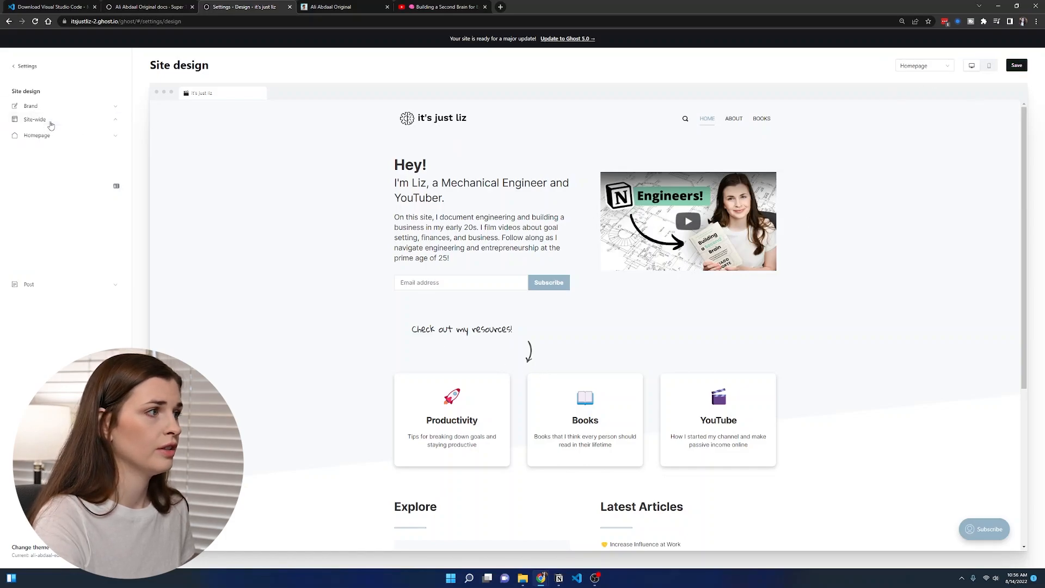
left_click(35, 119)
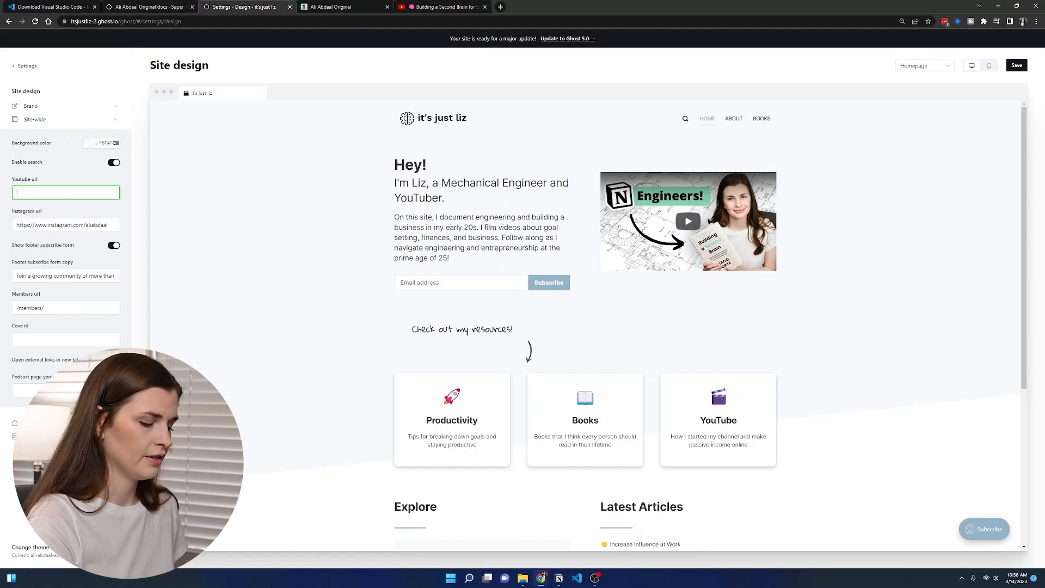
left_click(65, 224)
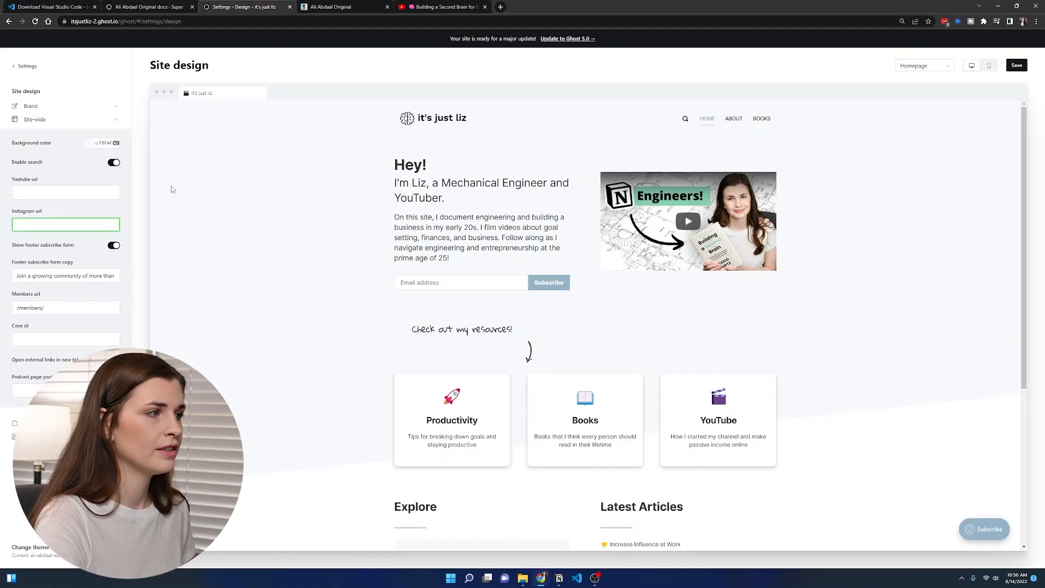
left_click(1016, 65)
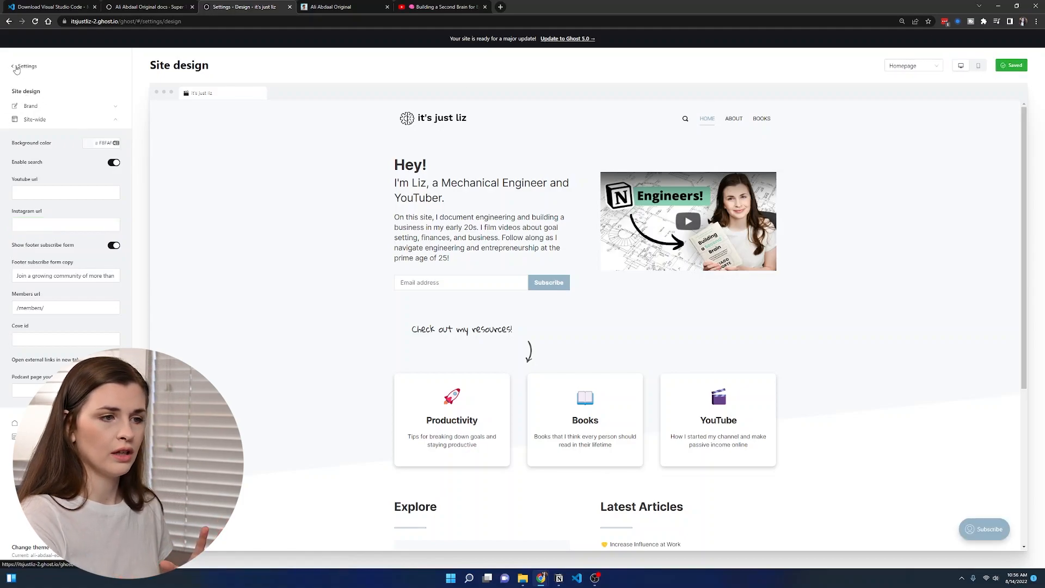
scroll("down", 3)
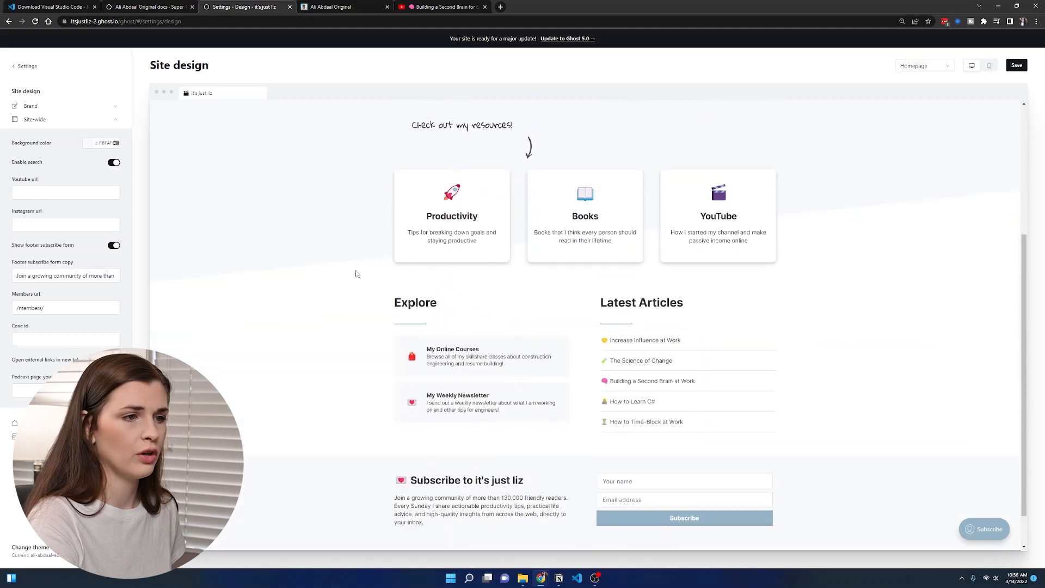
left_click(23, 66)
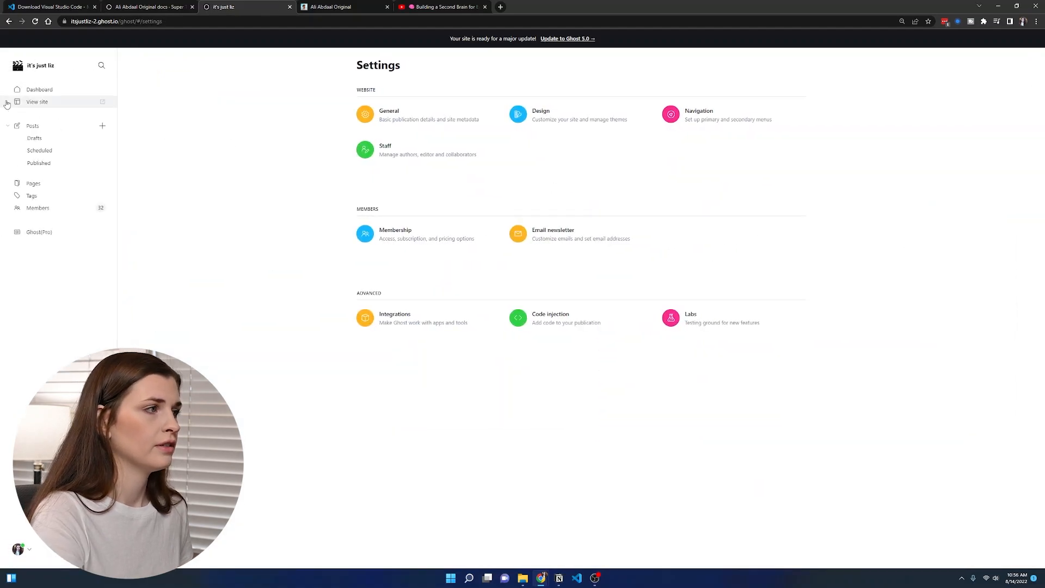
Open the live site homepage showing the video, resources callout and topic cards.
left_click(37, 102)
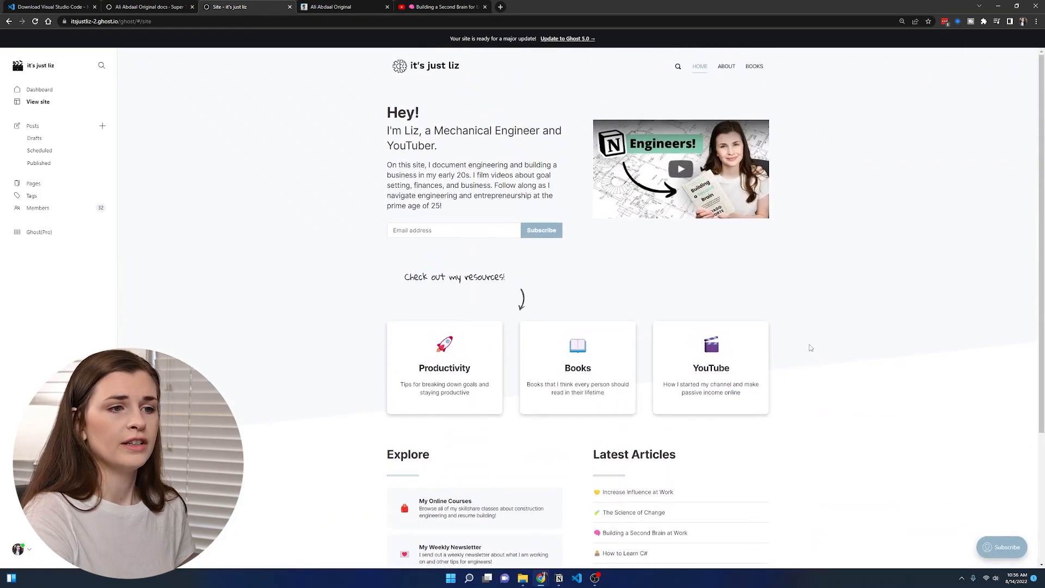
mouse_move(689, 379)
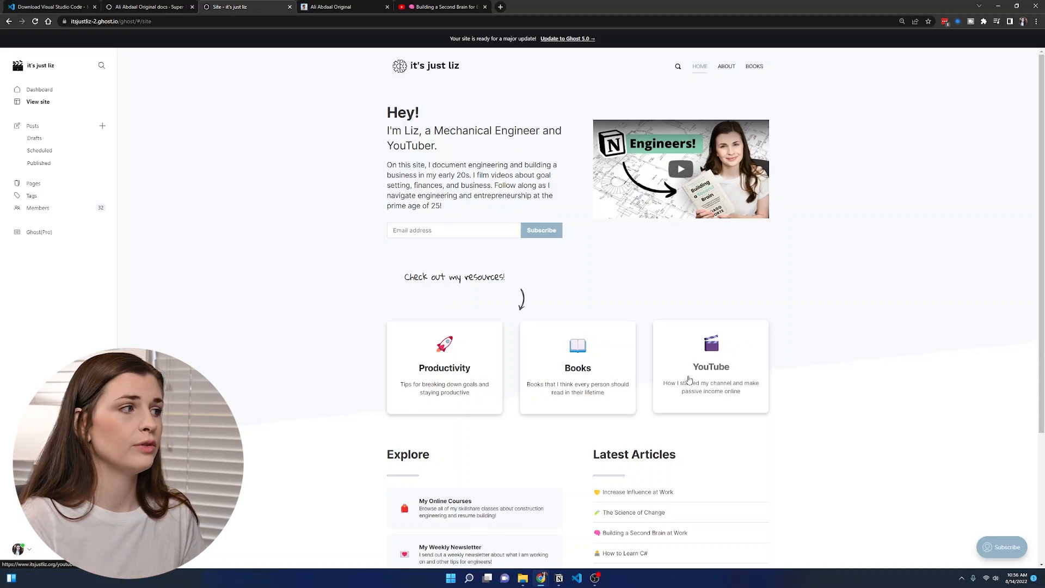
mouse_move(626, 361)
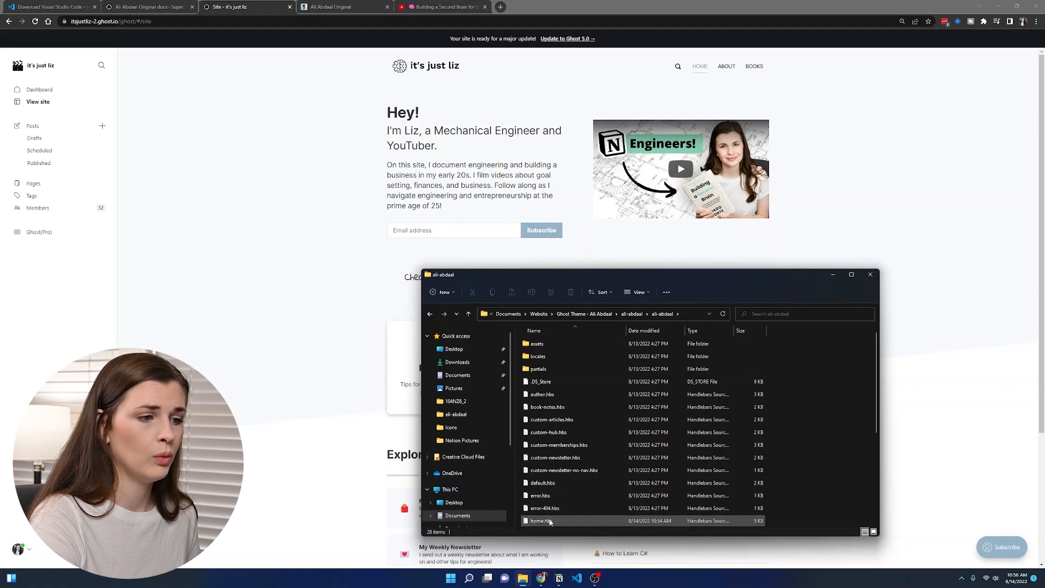
Open home.hbs in VS Code and scroll to the home__topics card links.
double_click(541, 521)
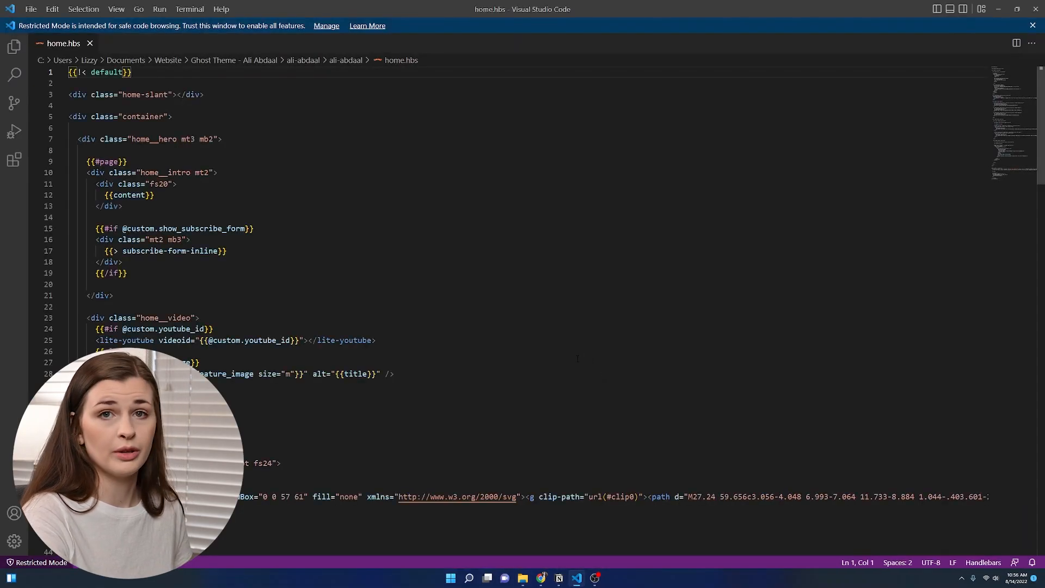
scroll("down", 3)
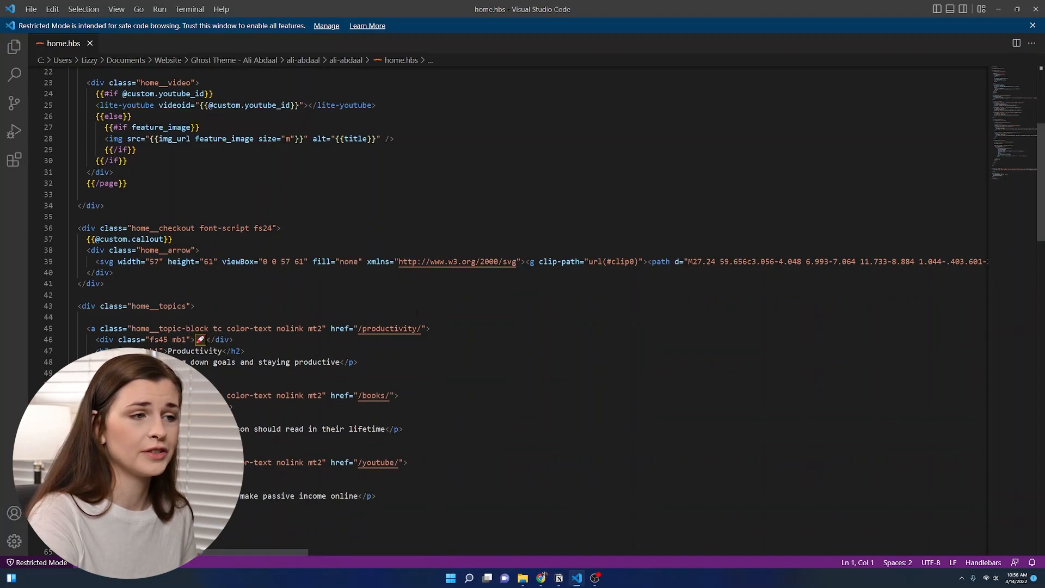
scroll("down", 3)
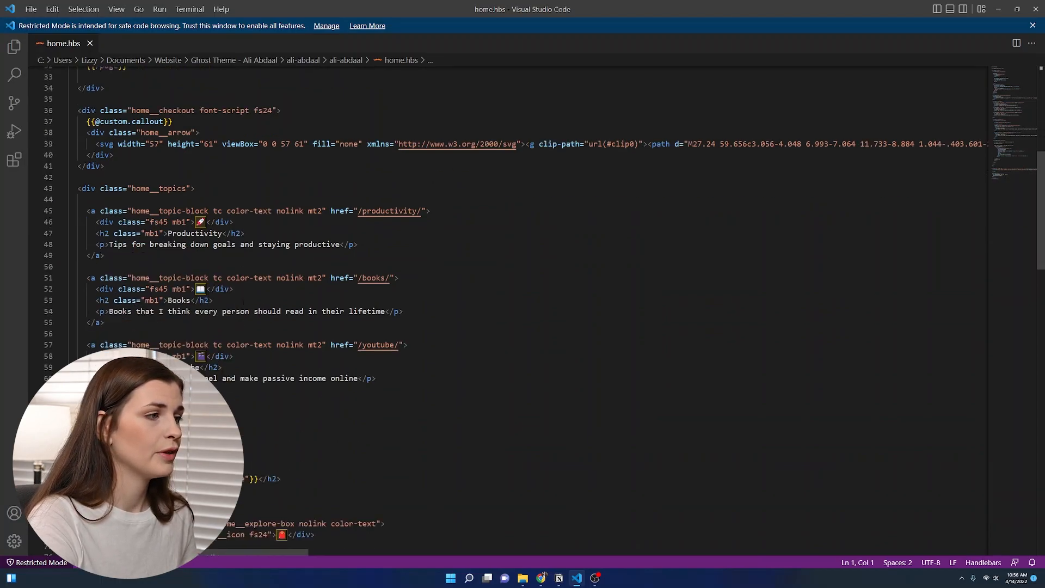
double_click(389, 210)
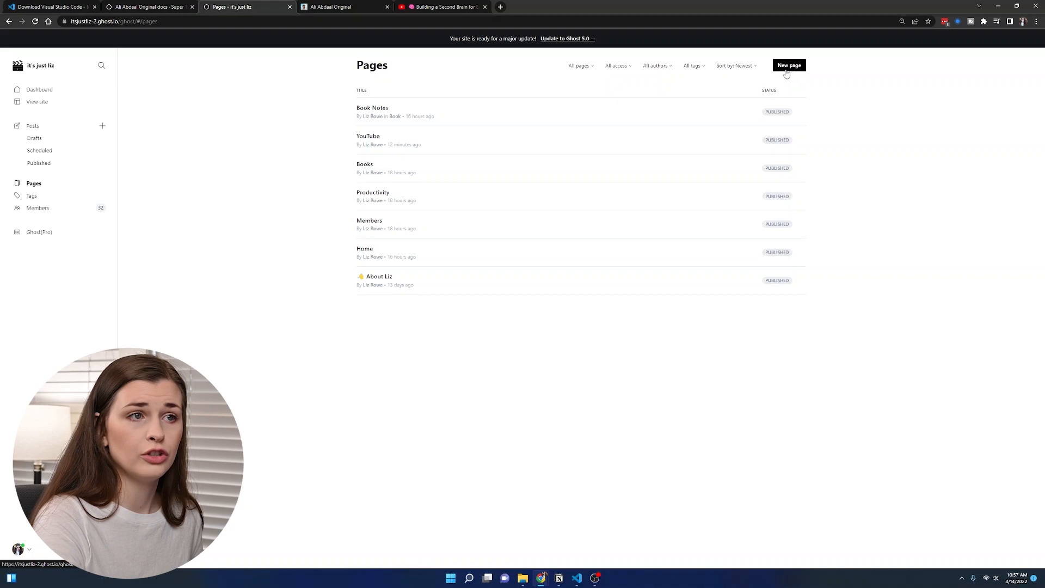
mouse_move(841, 80)
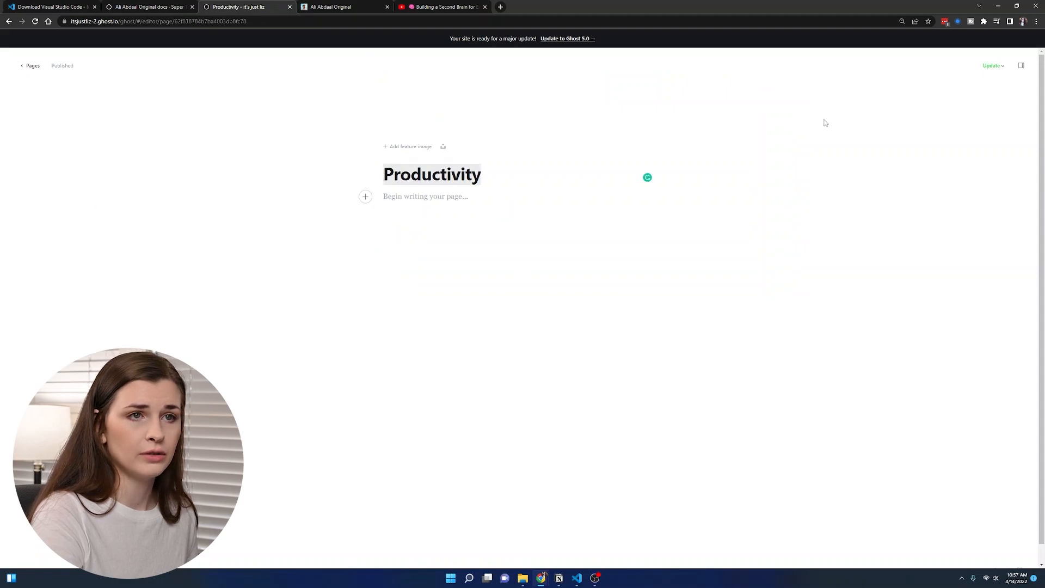
Add 'Look how productive I am' to the Productivity page body and publish the update.
left_click(1020, 65)
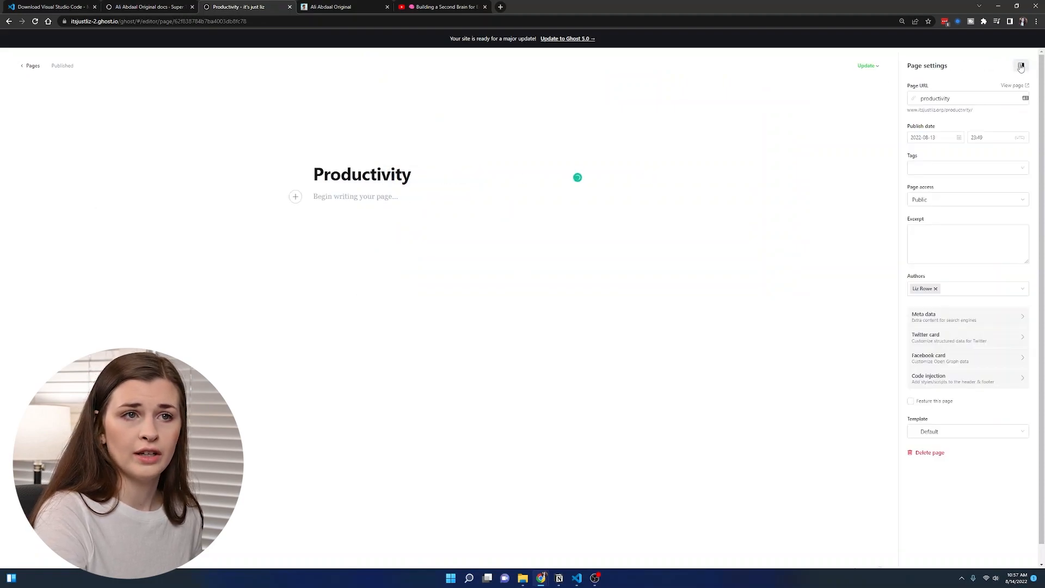
left_click(966, 99)
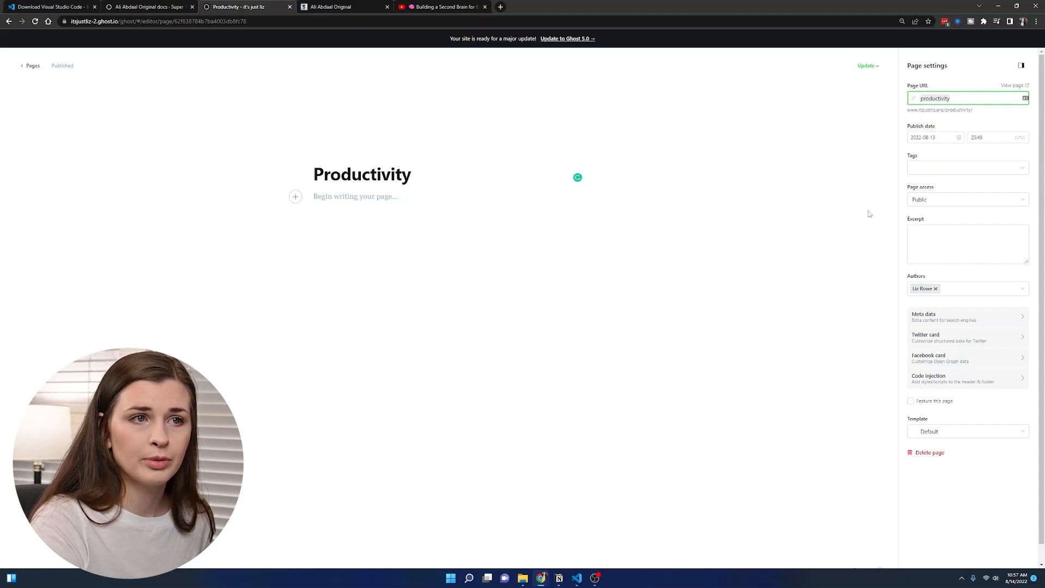
left_click(576, 578)
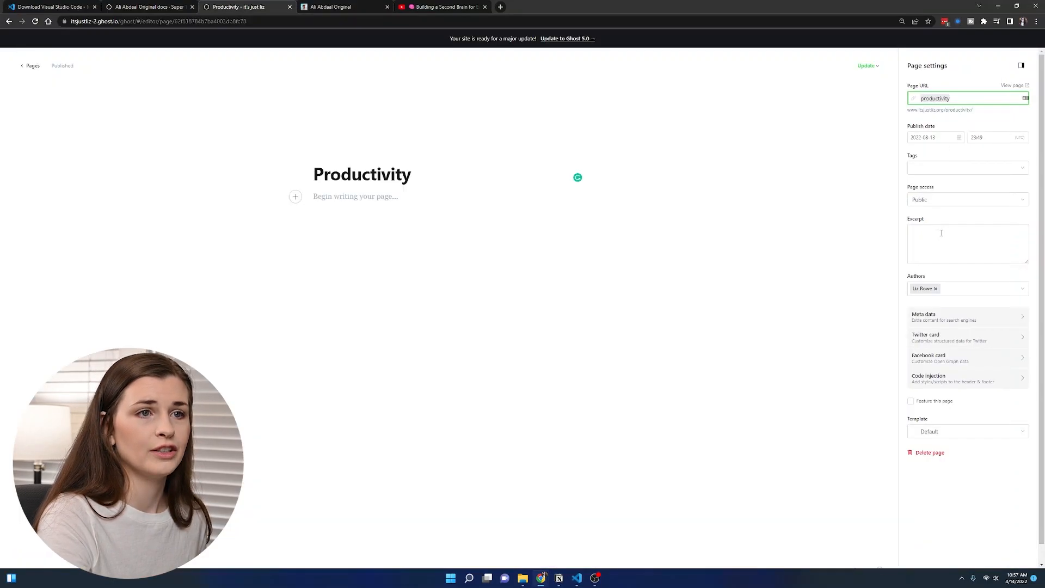
mouse_move(691, 335)
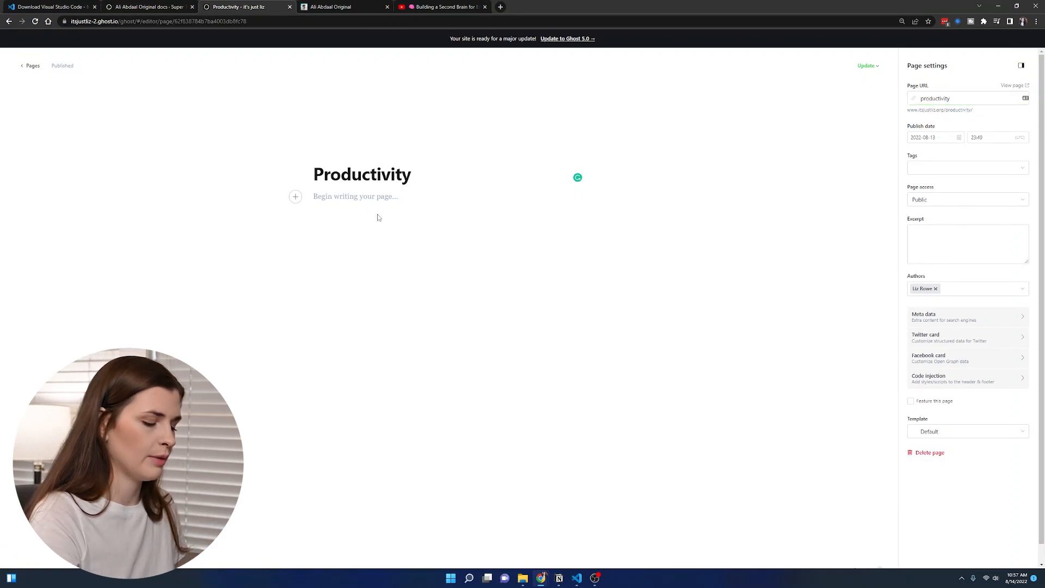
type("Look how p")
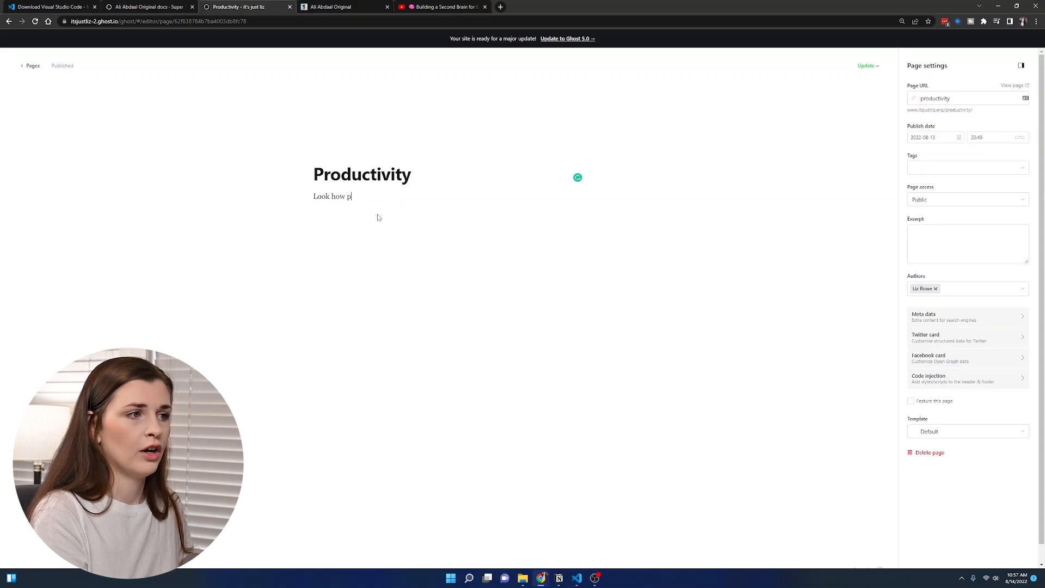
type("roductive I am")
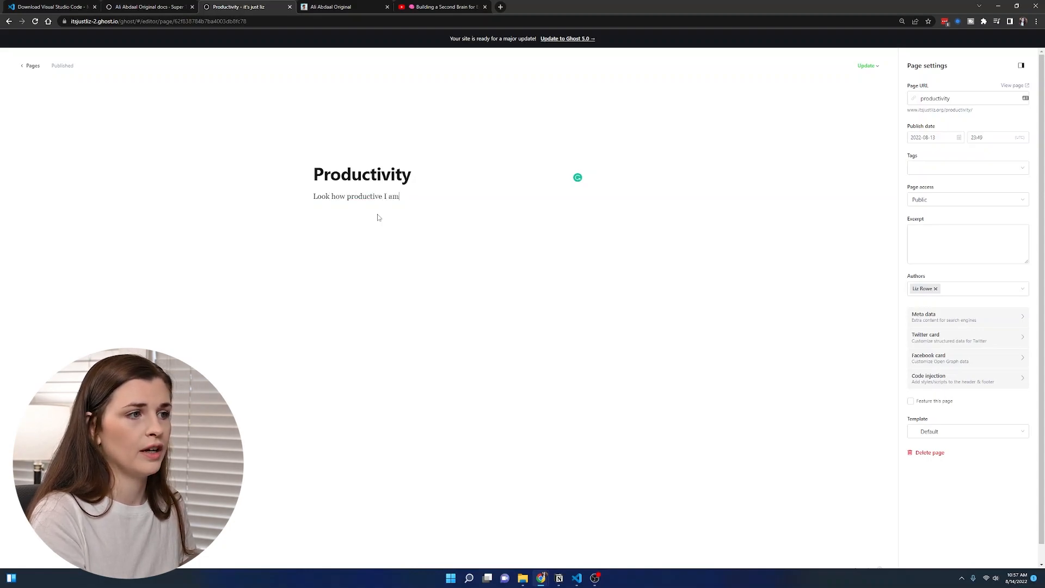
left_click(867, 65)
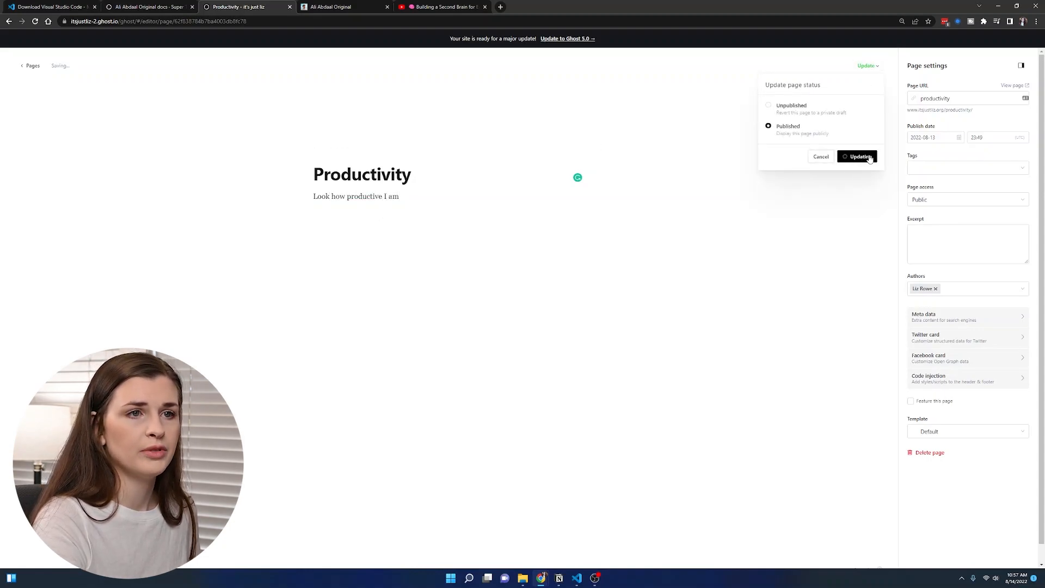
left_click(857, 156)
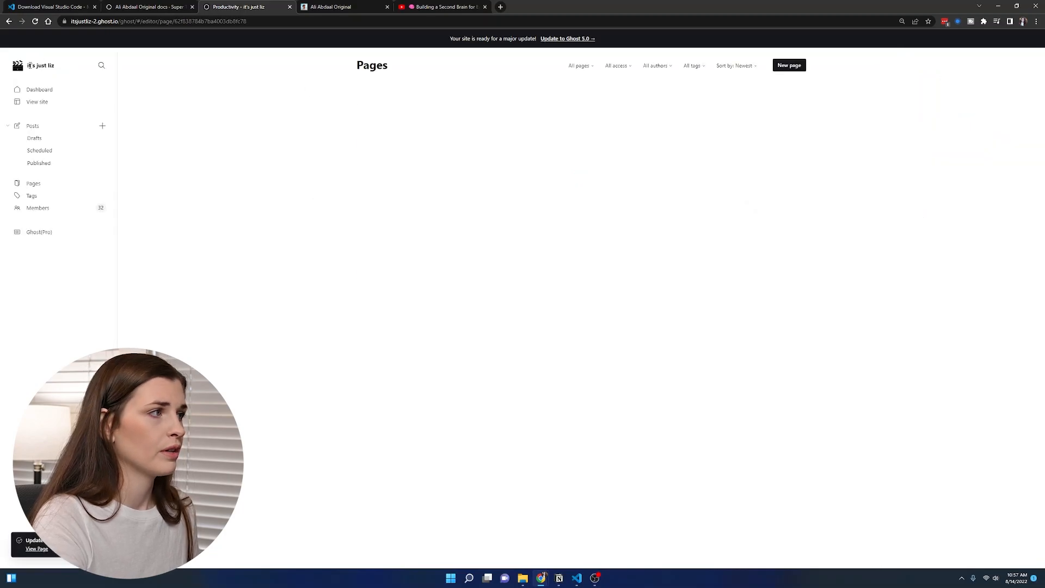
Verify the live Productivity card opens 'Look how productive I am', then preview the homepage again.
left_click(35, 101)
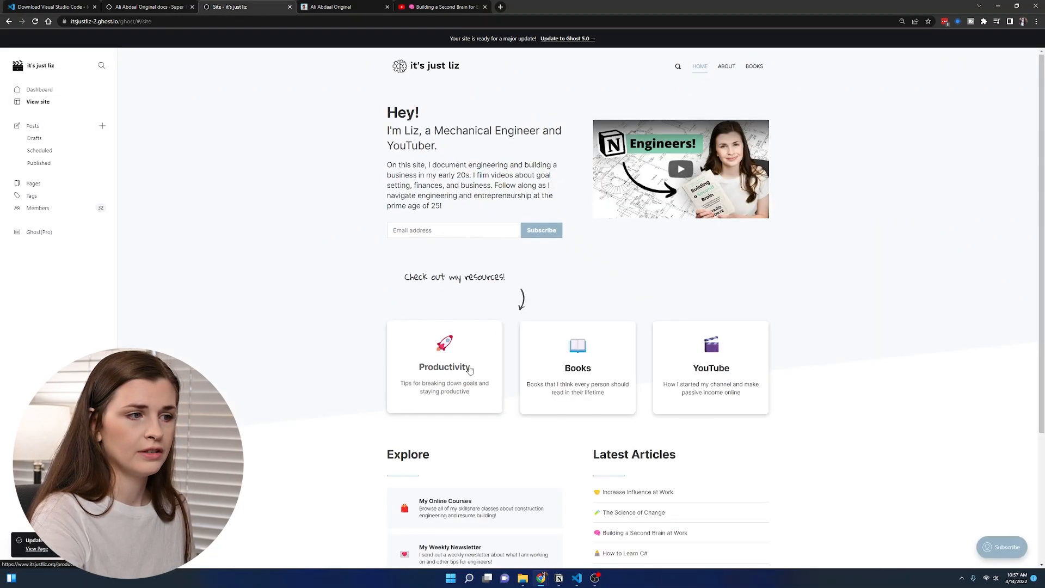
left_click(444, 367)
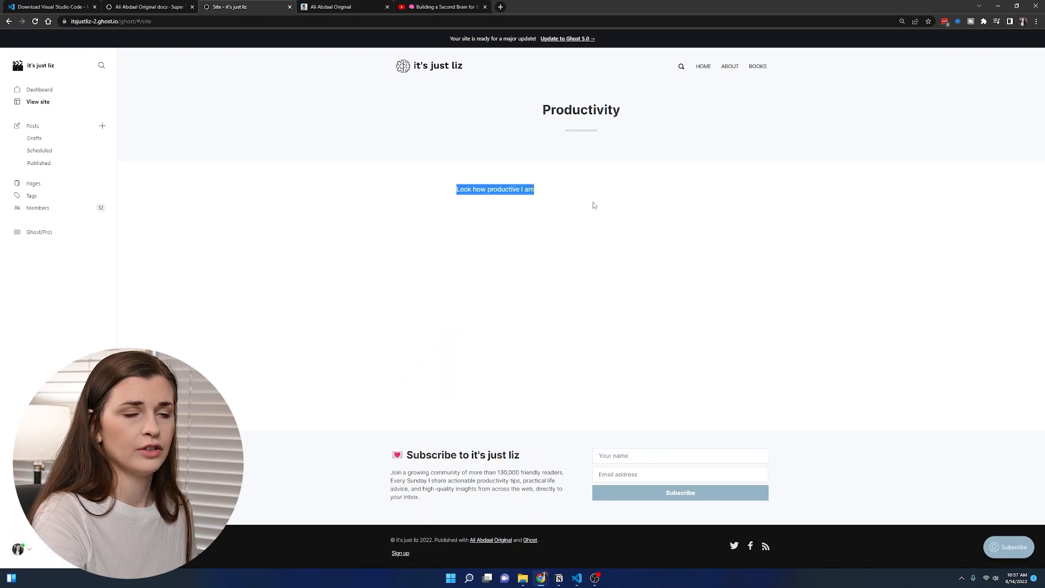
left_click(594, 206)
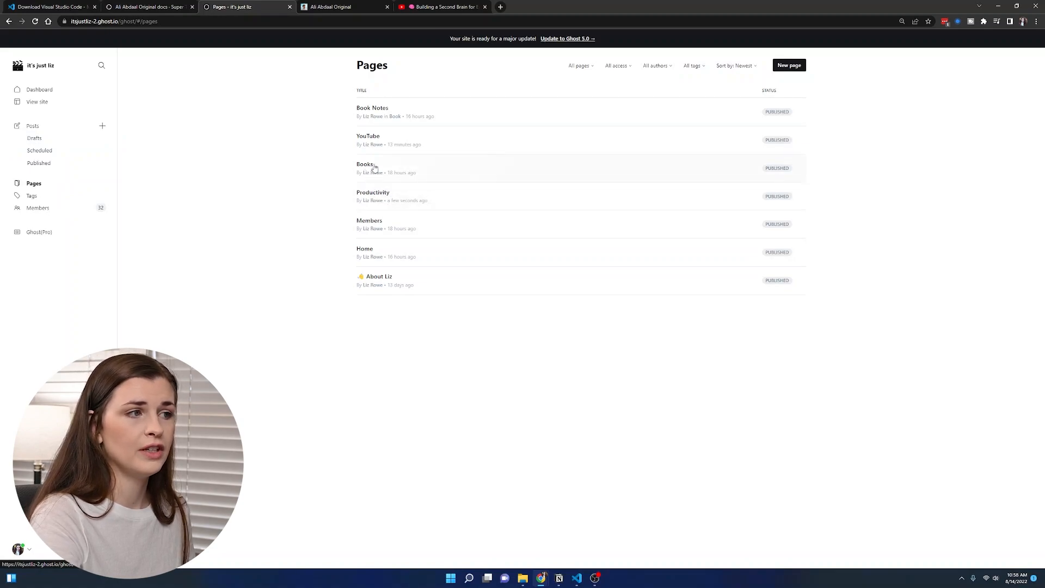
mouse_move(408, 145)
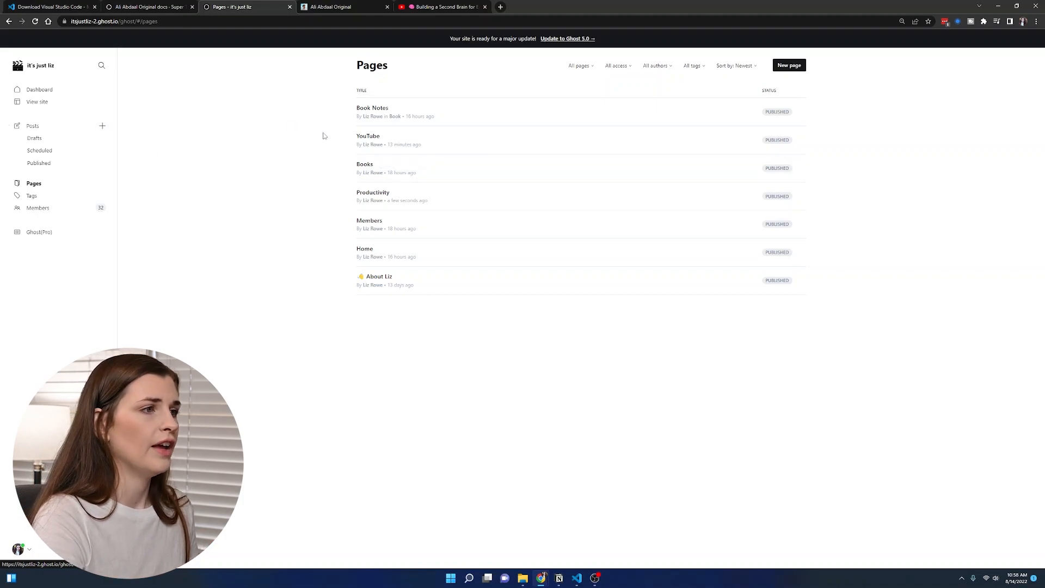
mouse_move(266, 165)
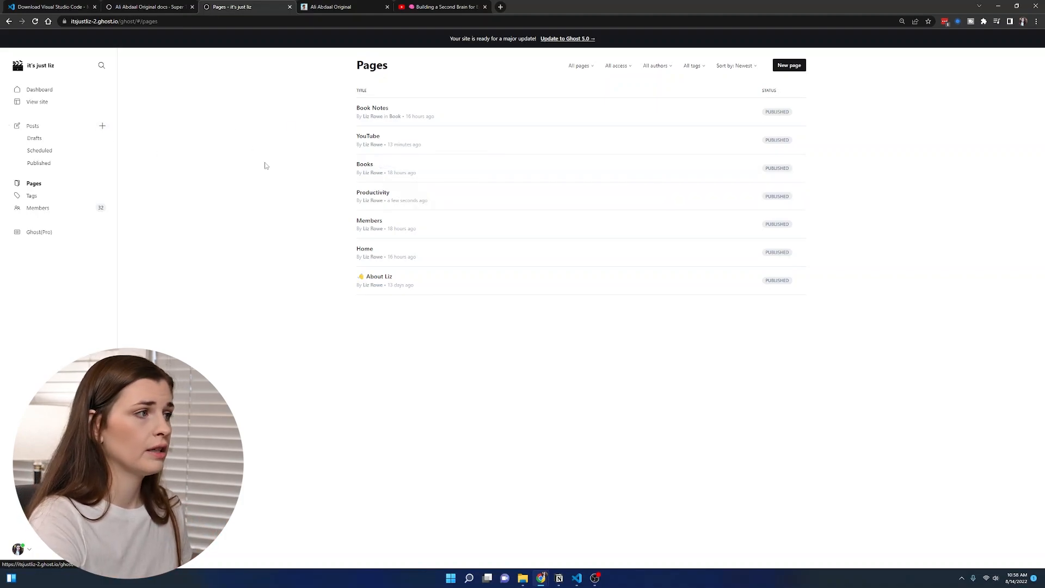
left_click(31, 101)
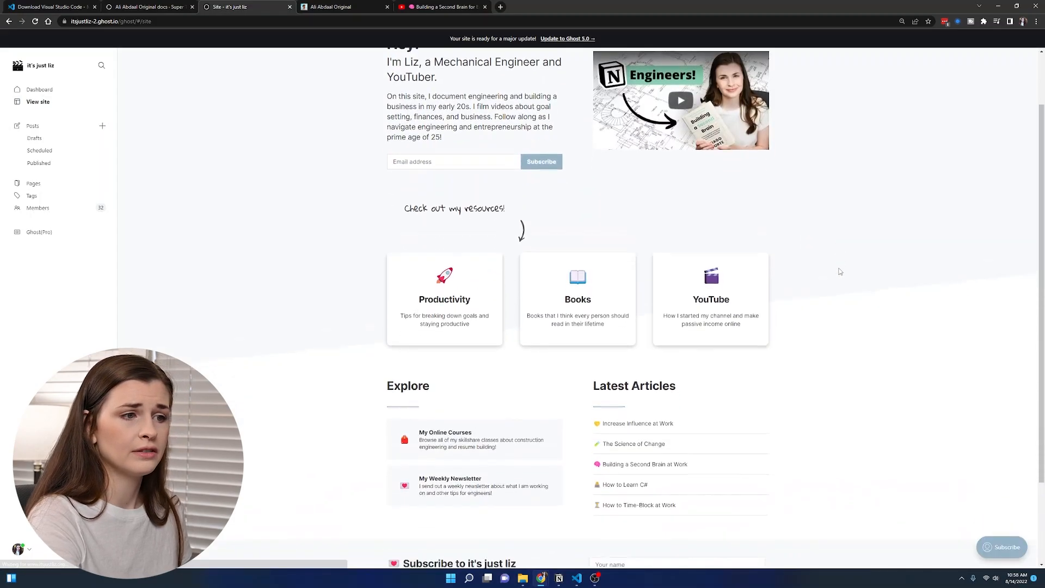
scroll("down", 3)
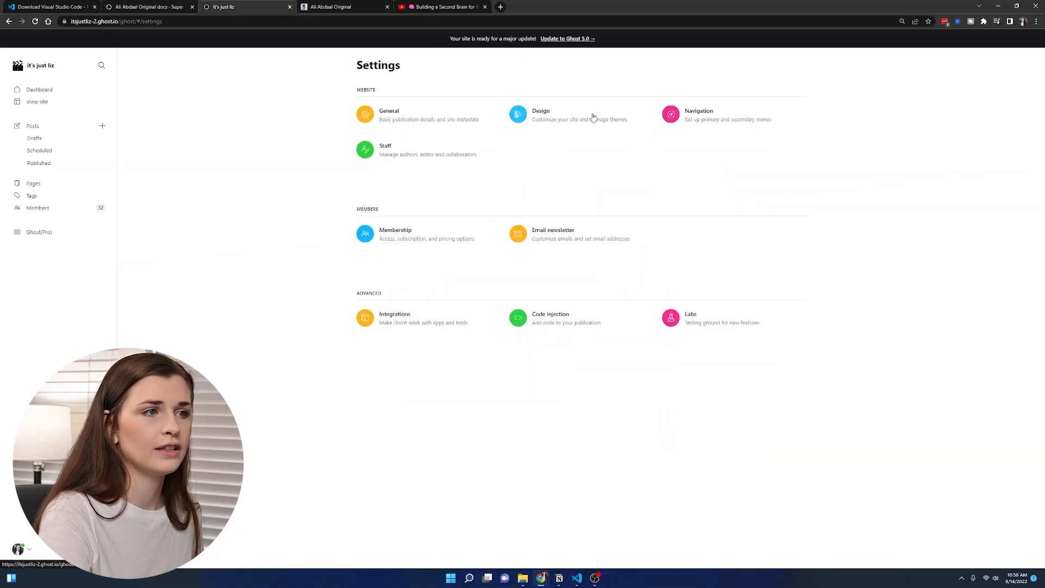
Set the site-wide footer subscribe copy to 'Subscribe to my weekly newsletter' and save.
left_click(541, 114)
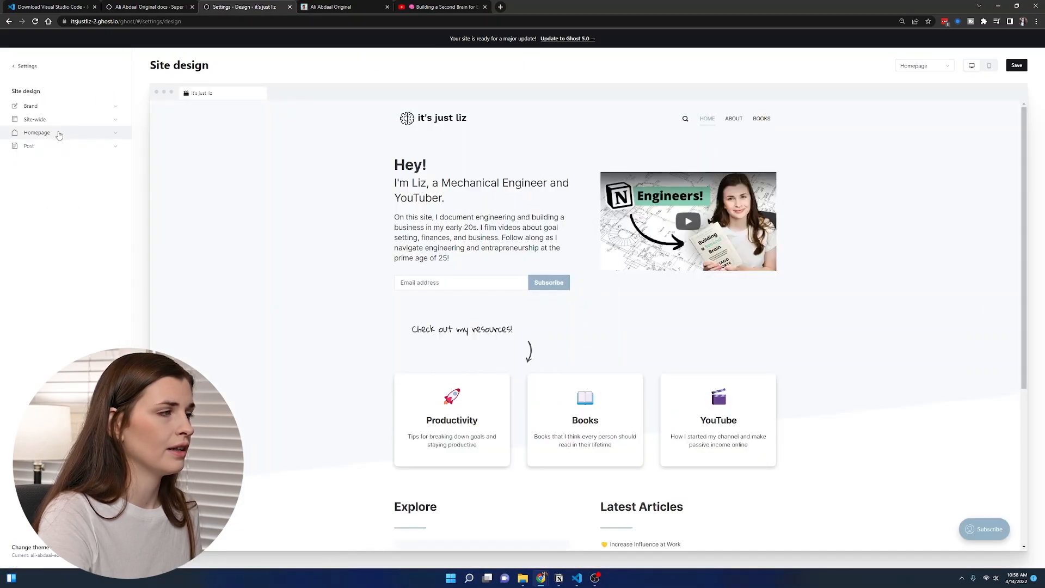
left_click(34, 120)
type("S")
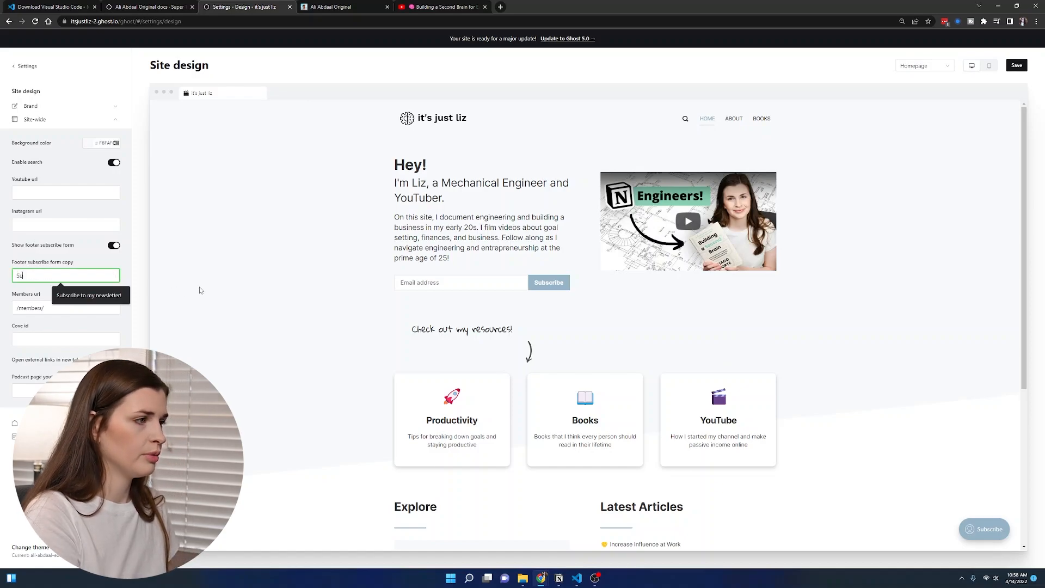
type("ubscribe to my weekly newsletter")
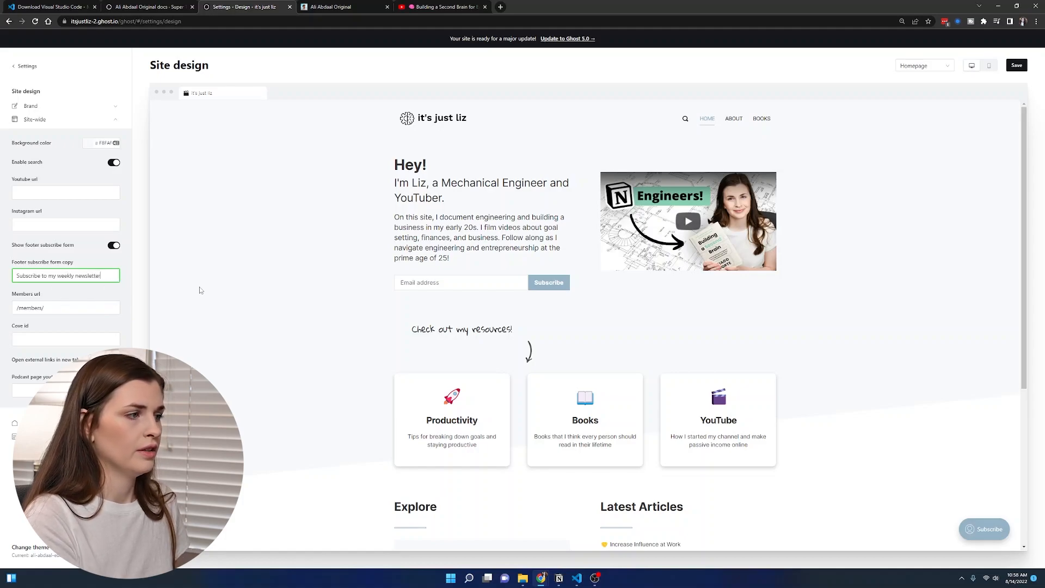
left_click(1016, 64)
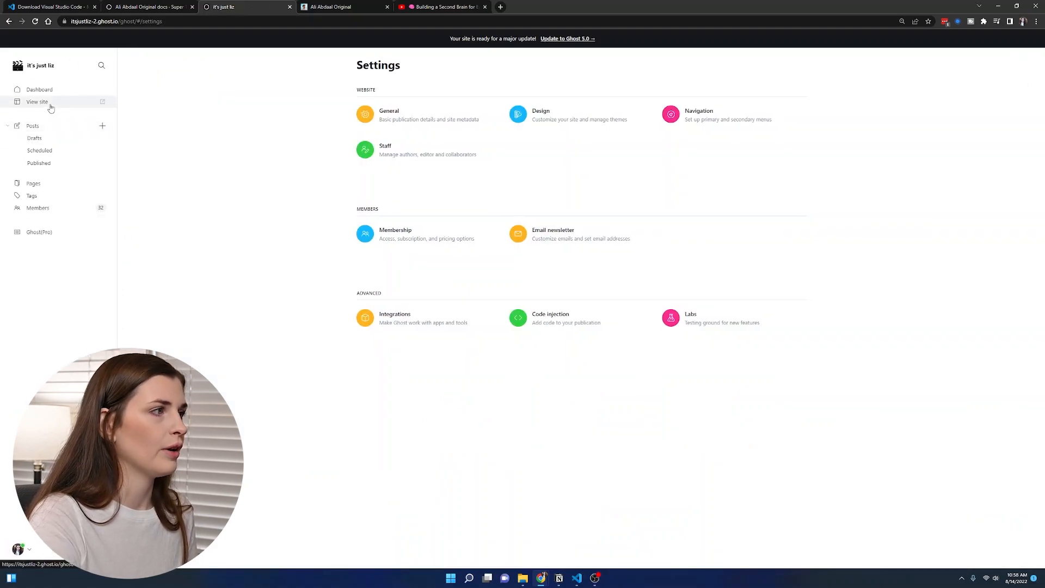
Review the navigation's Books item linking to /books/, then switch to the live site.
left_click(37, 102)
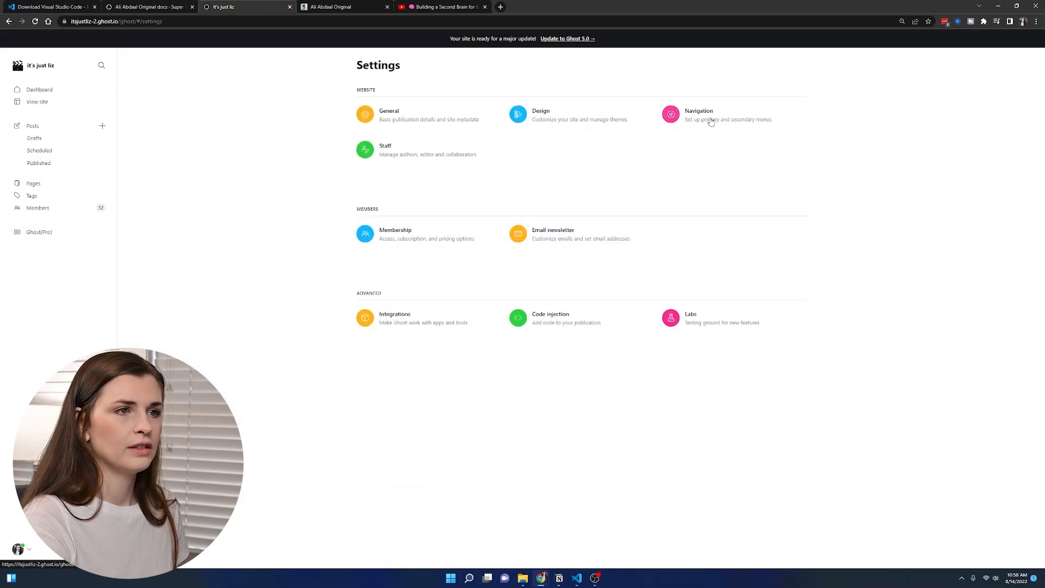
left_click(698, 114)
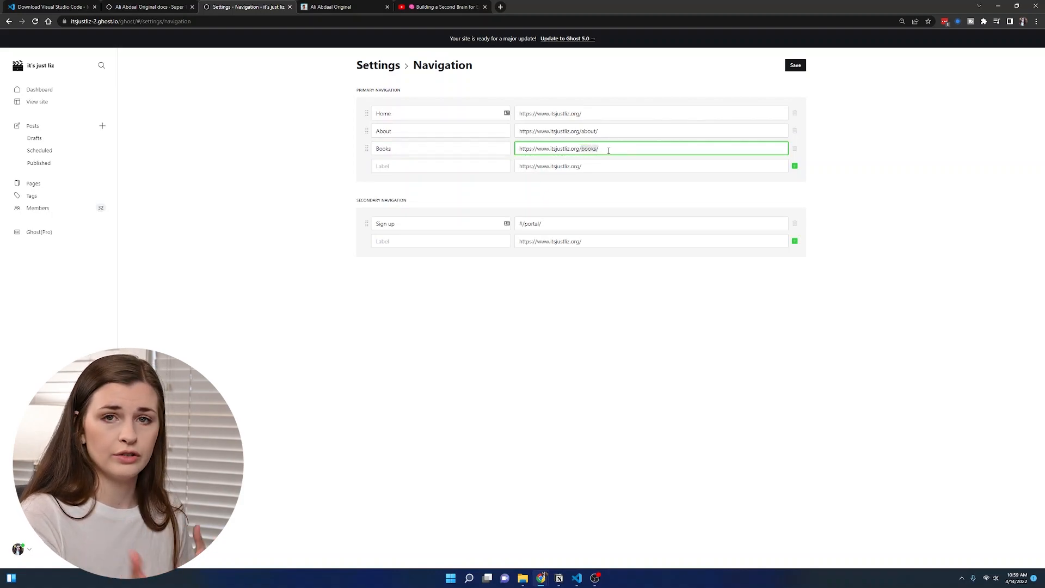
left_click(37, 102)
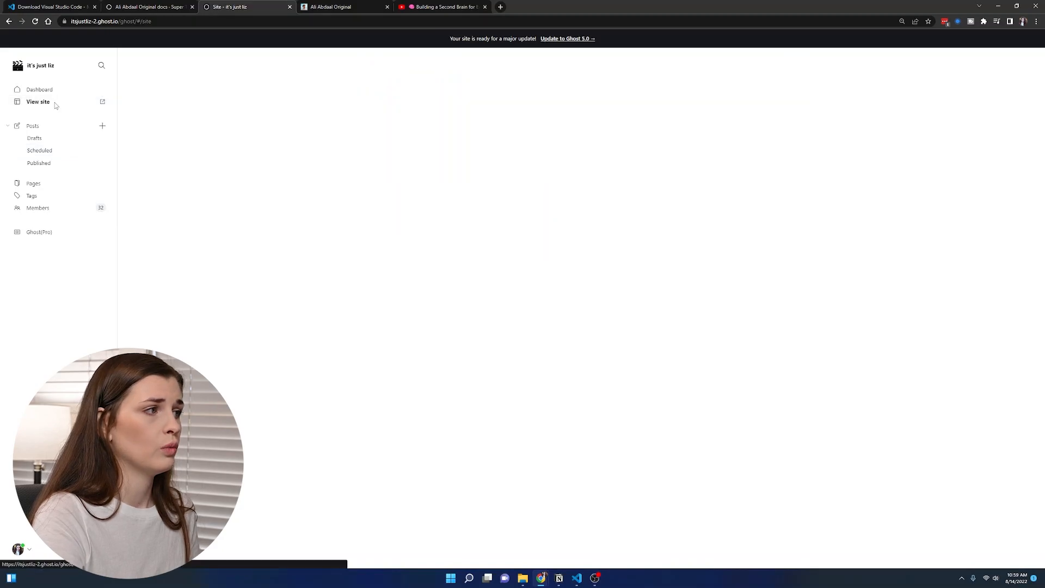
left_click(37, 101)
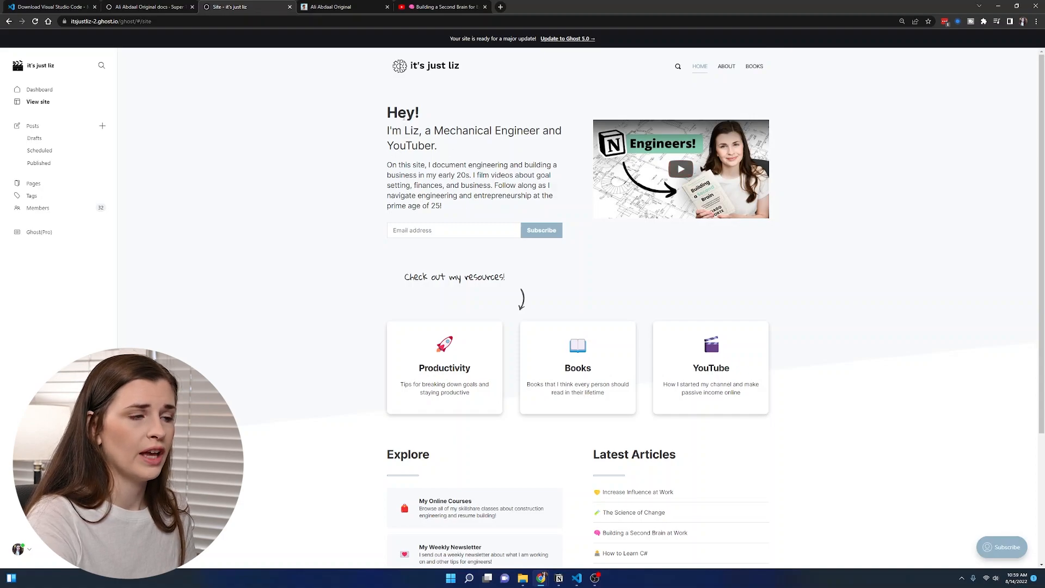
mouse_move(487, 267)
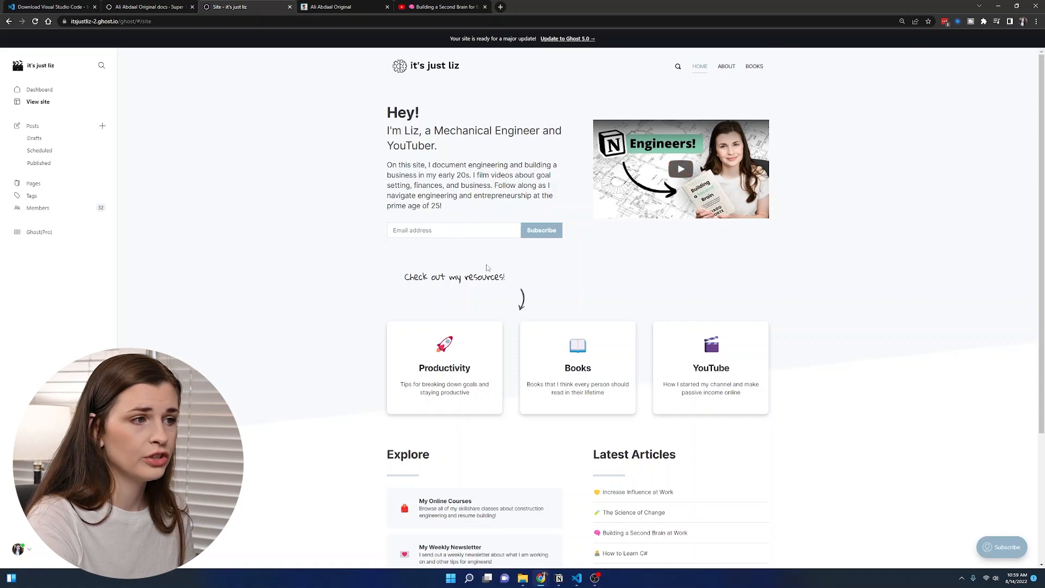
scroll("down", 3)
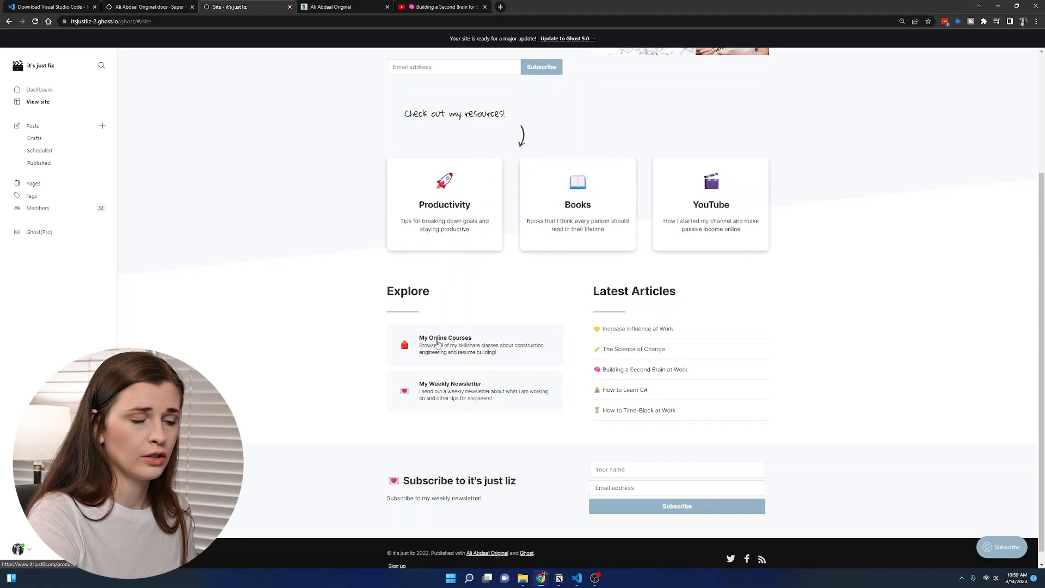
scroll("down", 3)
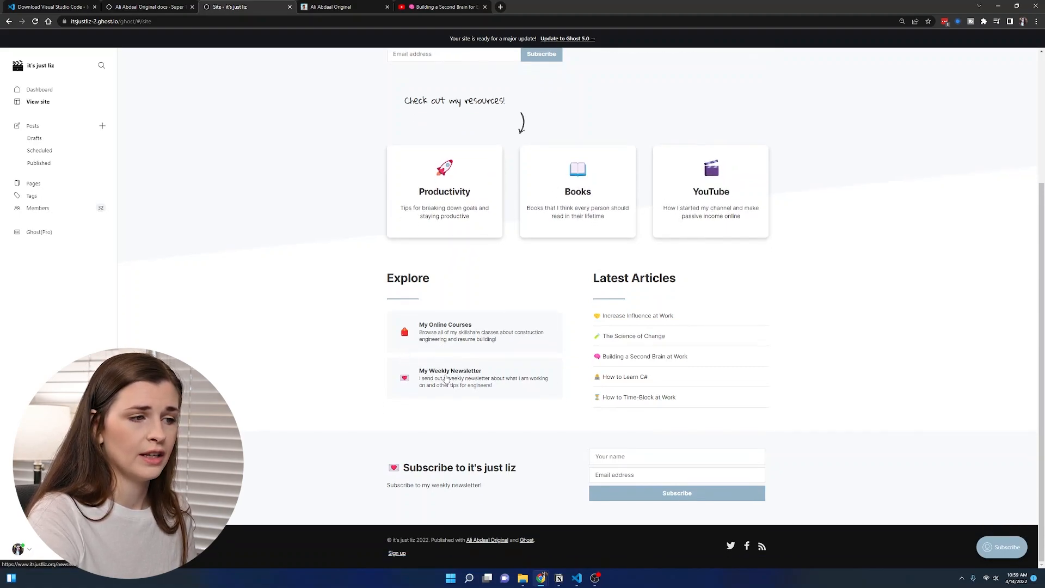